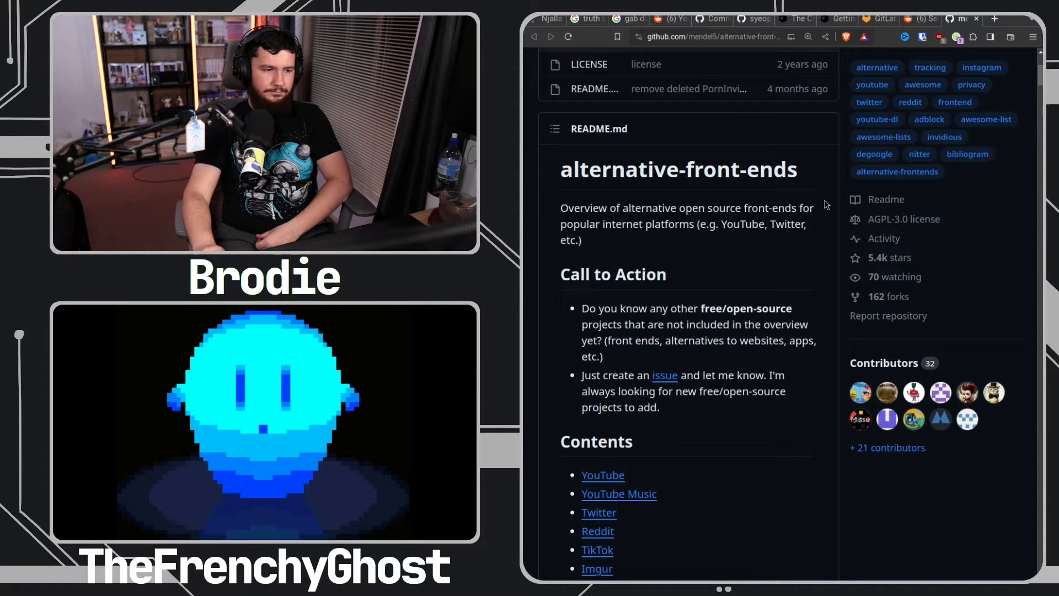
Scroll down through the alternative-front-ends README and its contents list
scroll(down, 3)
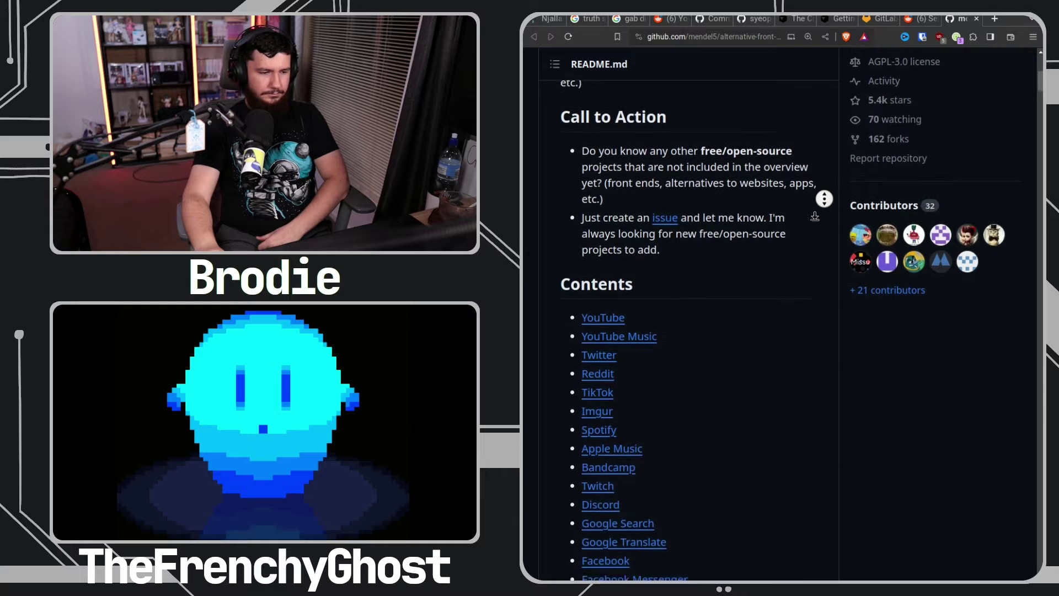
scroll(down, 3)
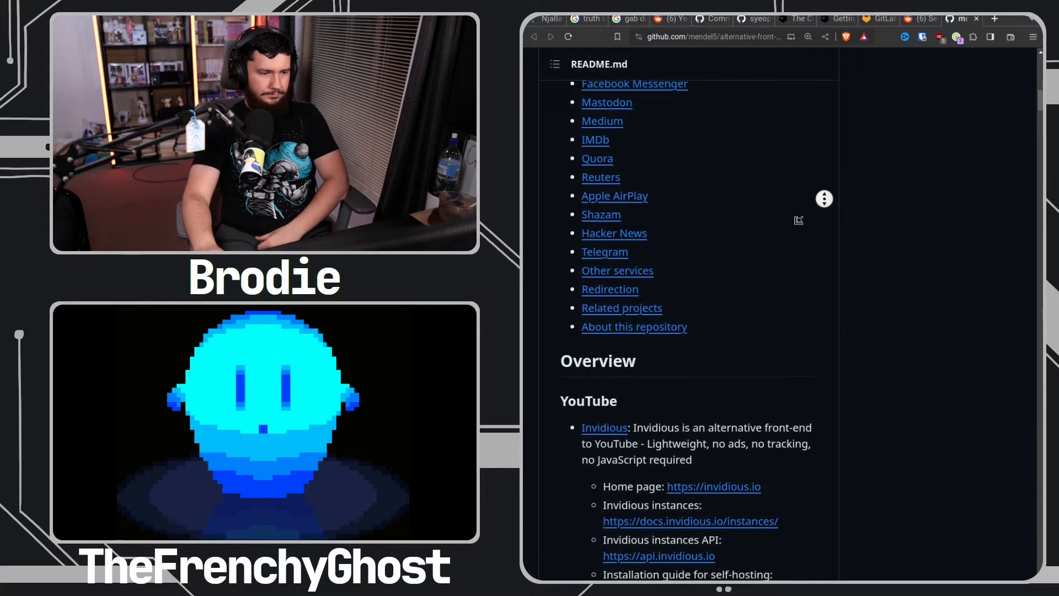
scroll(down, 3)
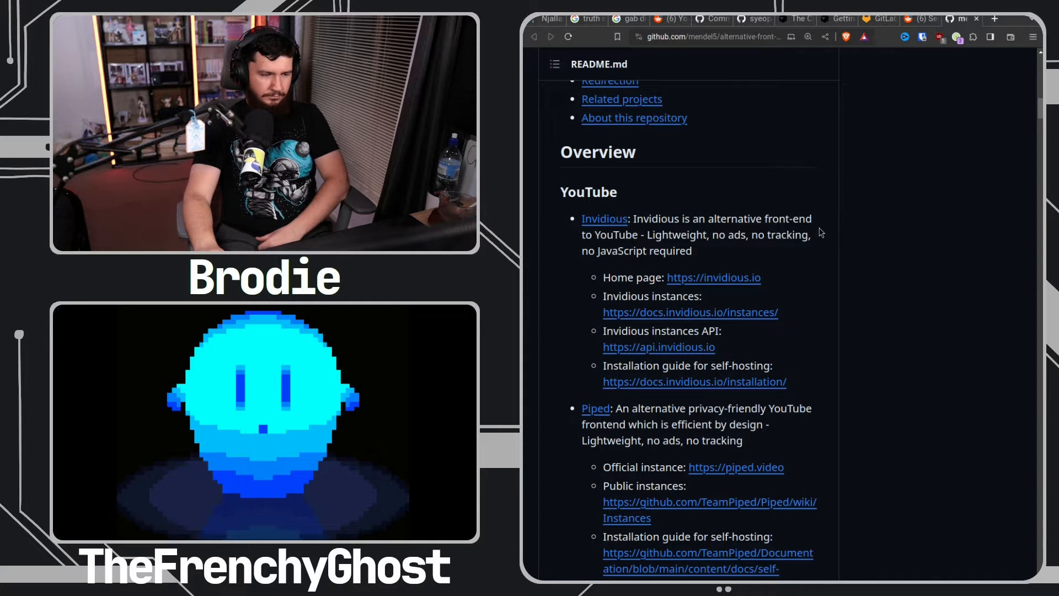
scroll(down, 3)
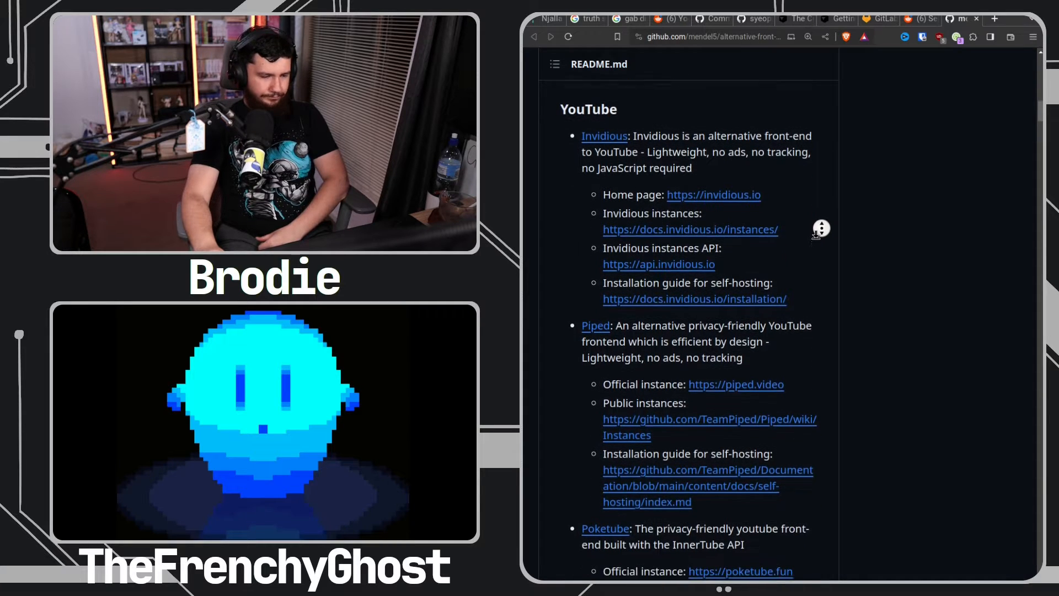
scroll(down, 3)
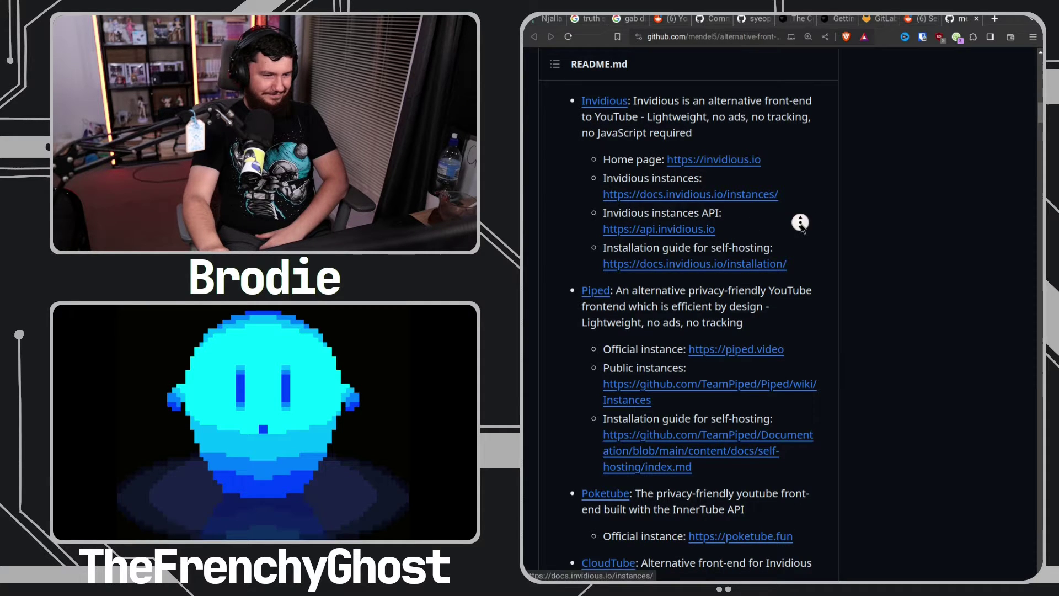
scroll(down, 3)
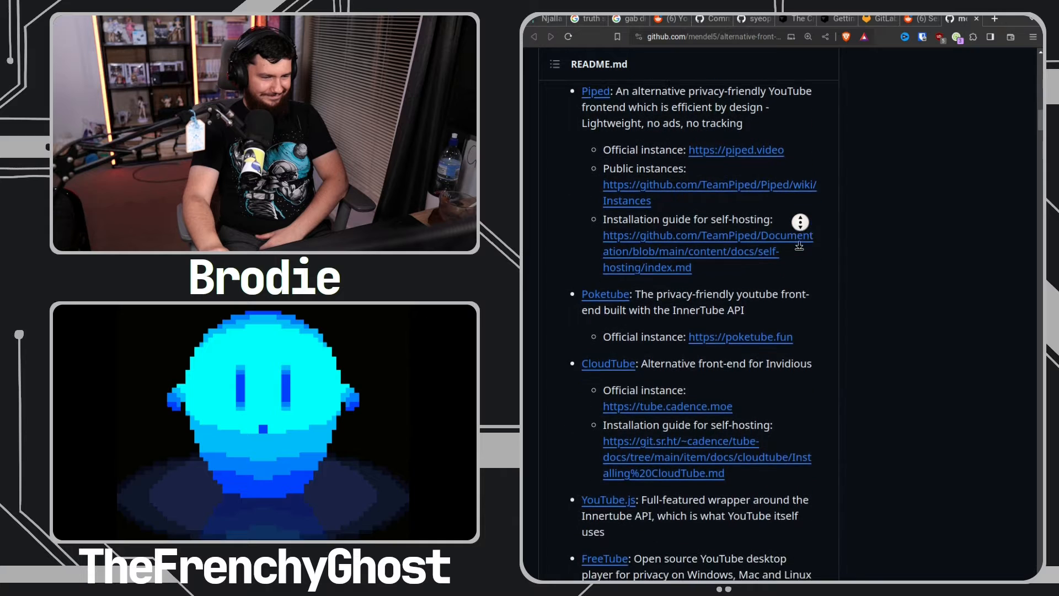
scroll(down, 3)
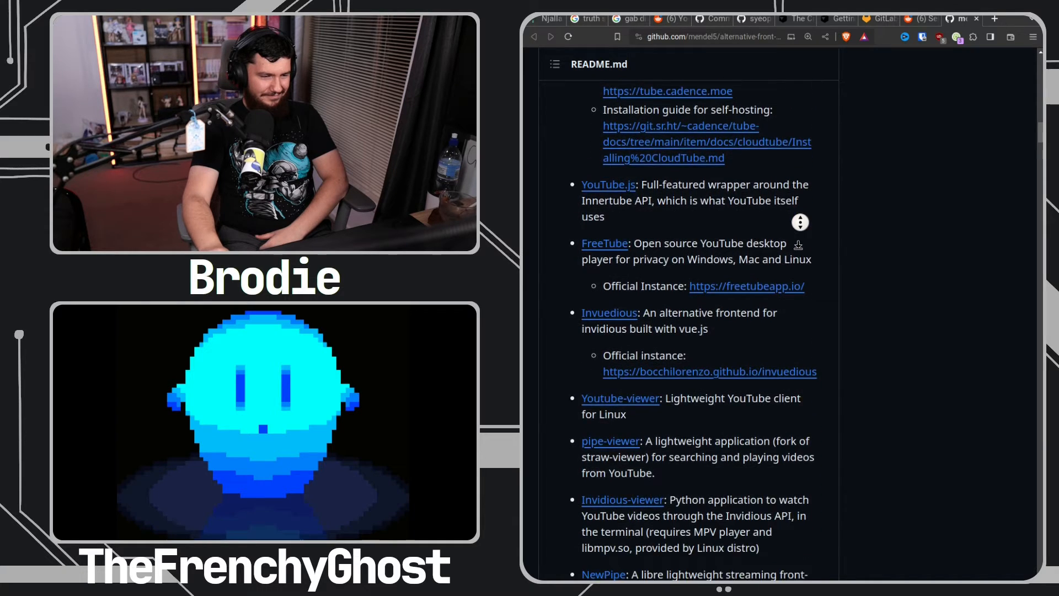
scroll(down, 3)
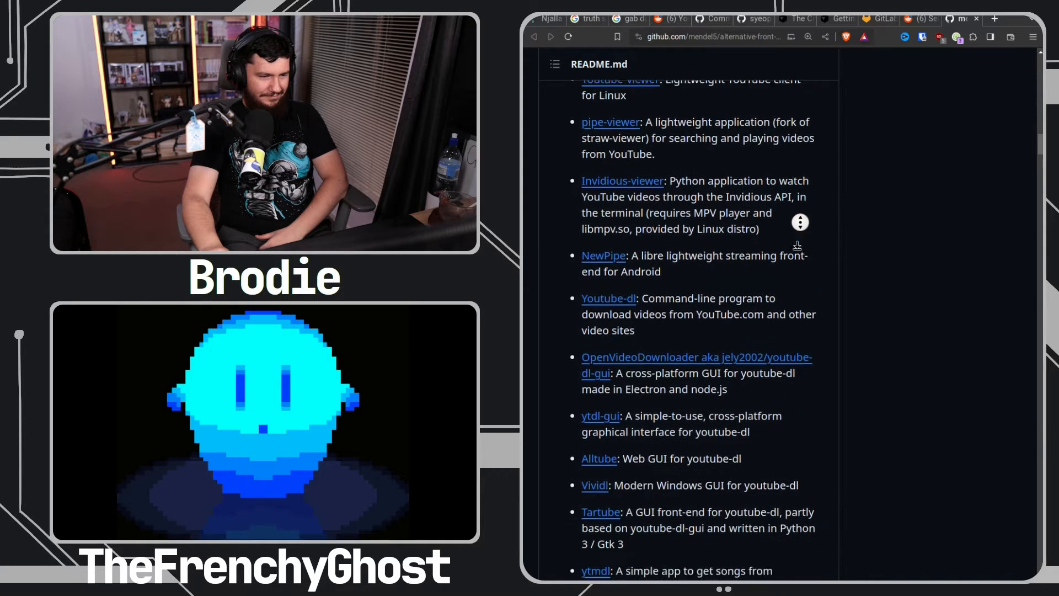
scroll(down, 3)
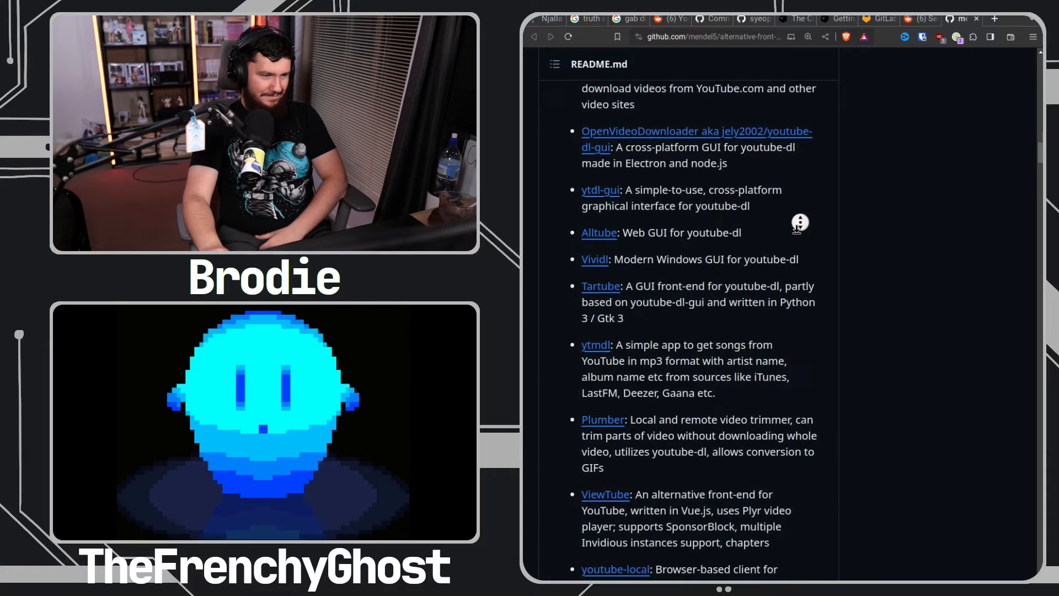
scroll(down, 3)
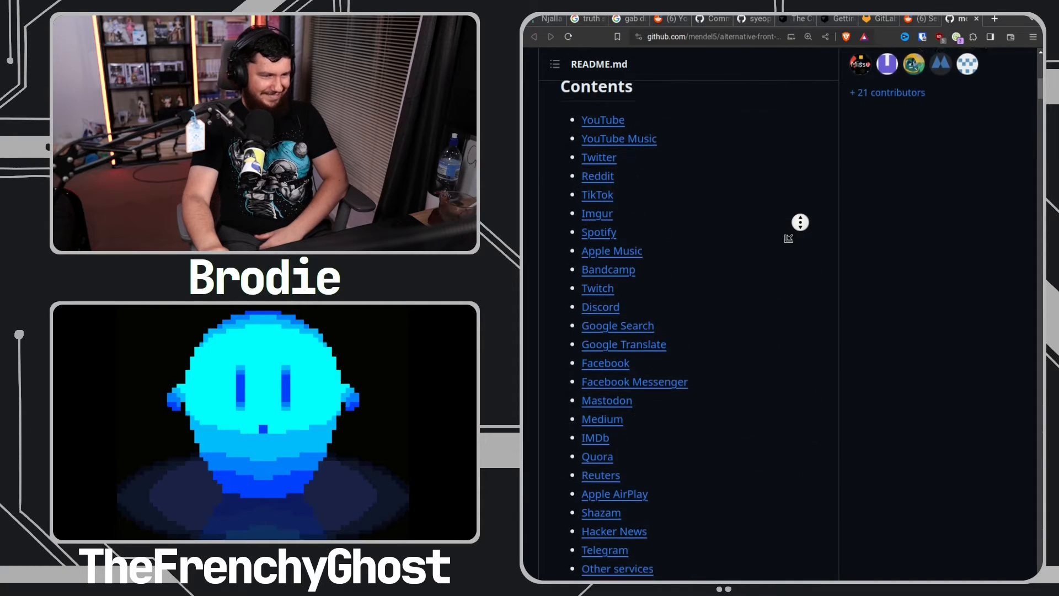
scroll(down, 3)
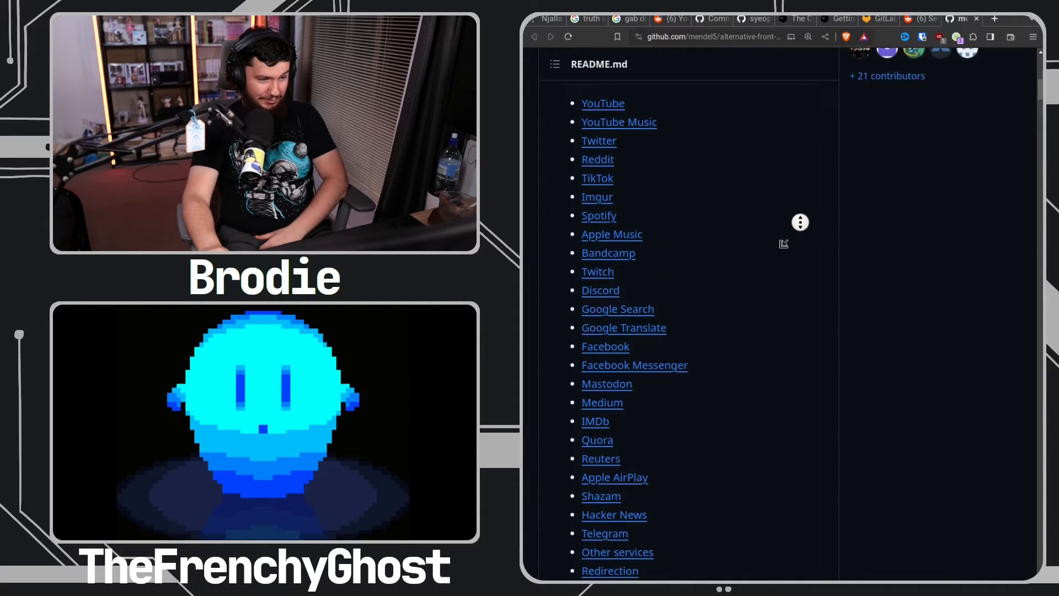
scroll(down, 3)
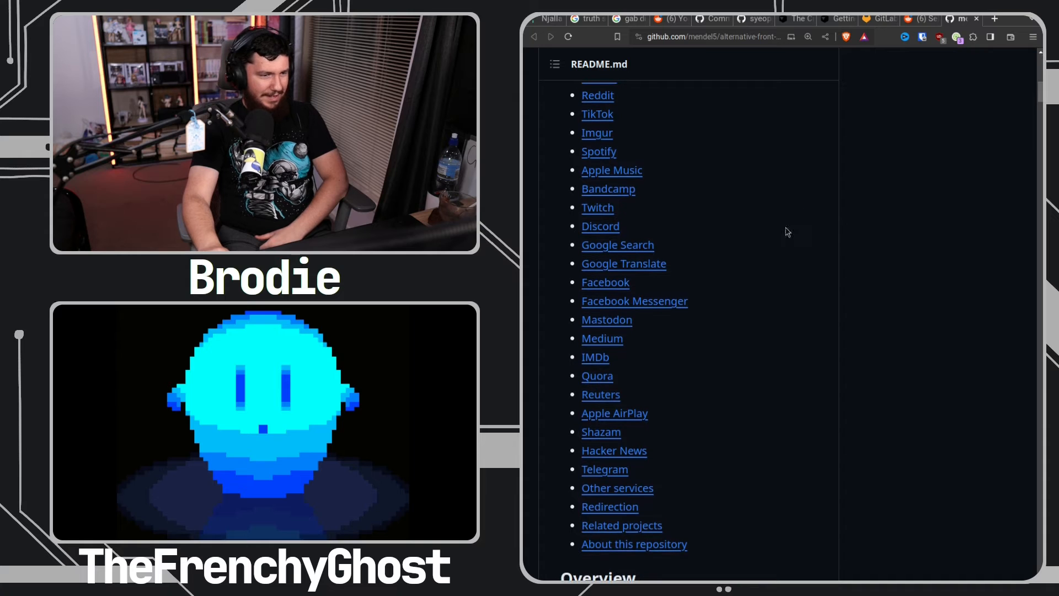
mouse_move(595, 358)
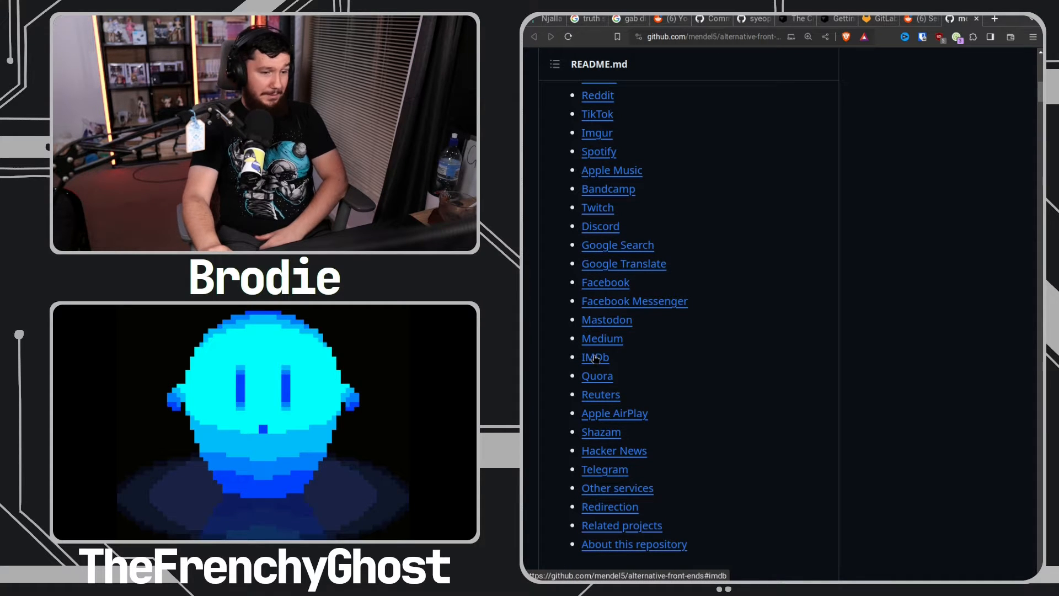
Jump to the IMDb section and look over the libremdb project repository
click(595, 357)
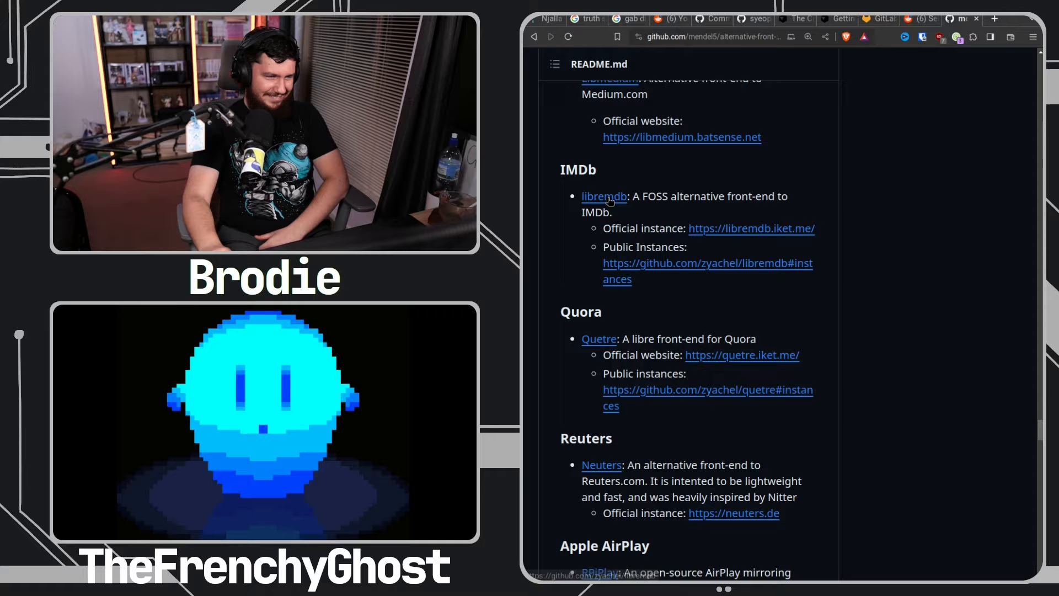
click(604, 196)
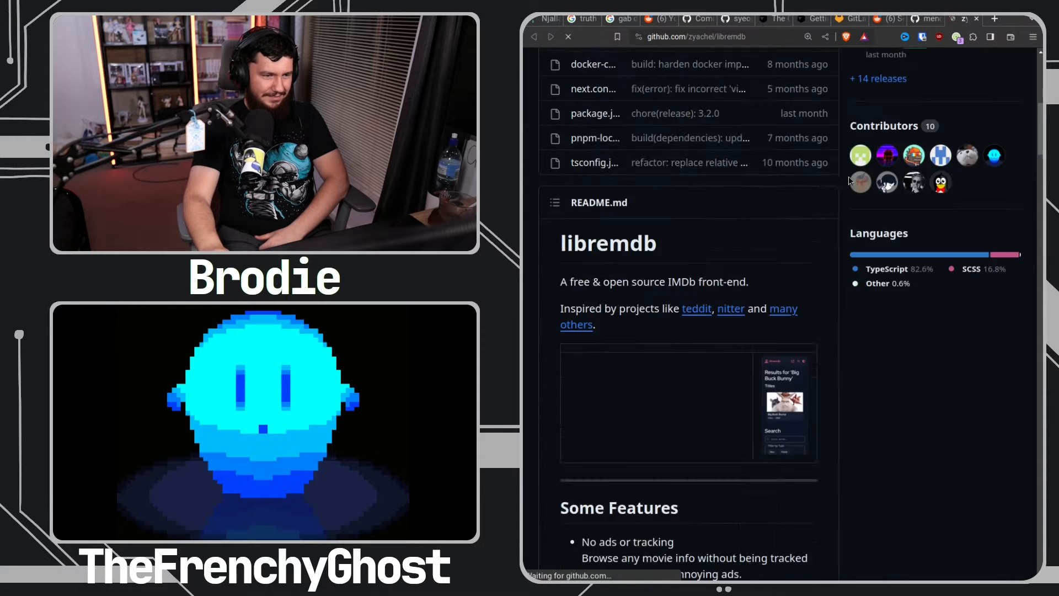
scroll(down, 3)
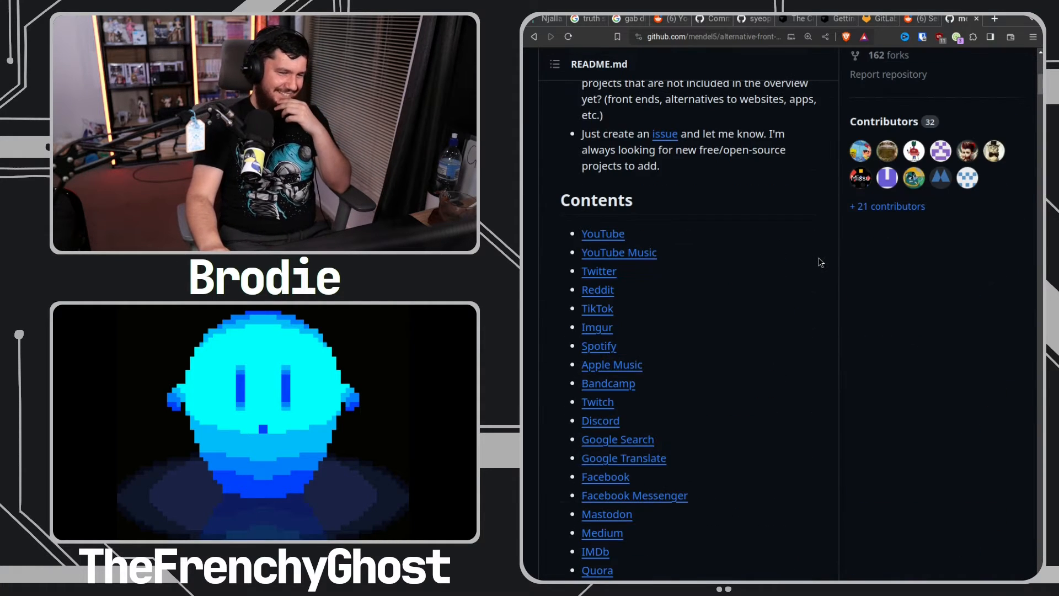
mouse_move(810, 272)
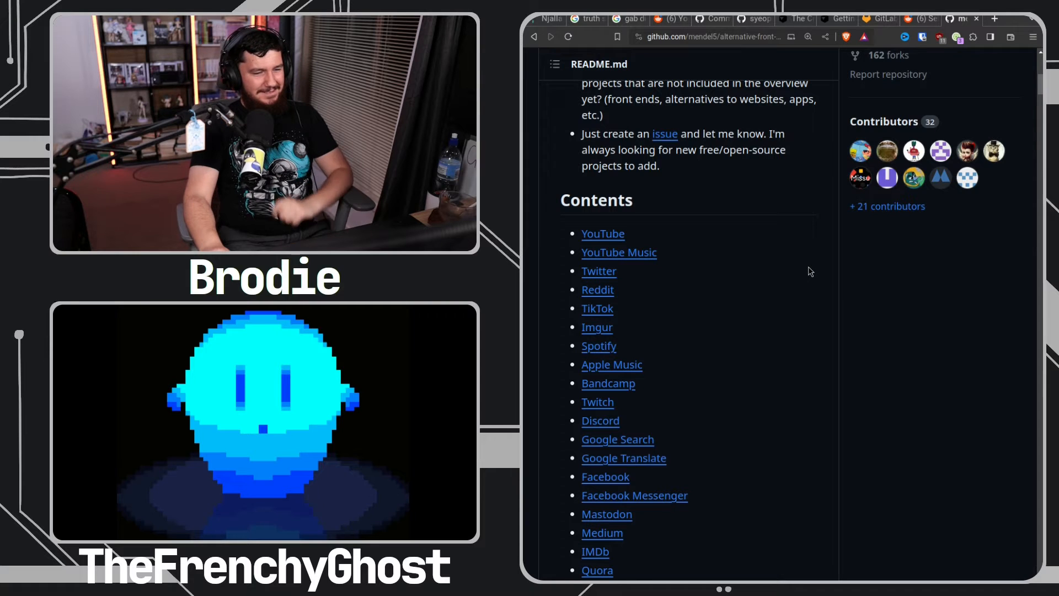
scroll(down, 3)
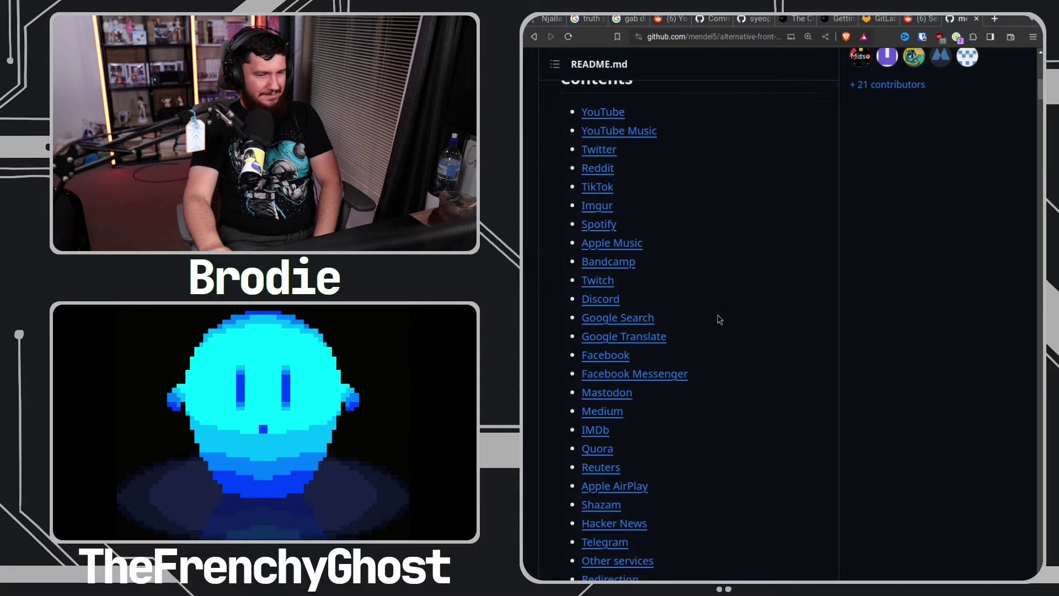
scroll(down, 3)
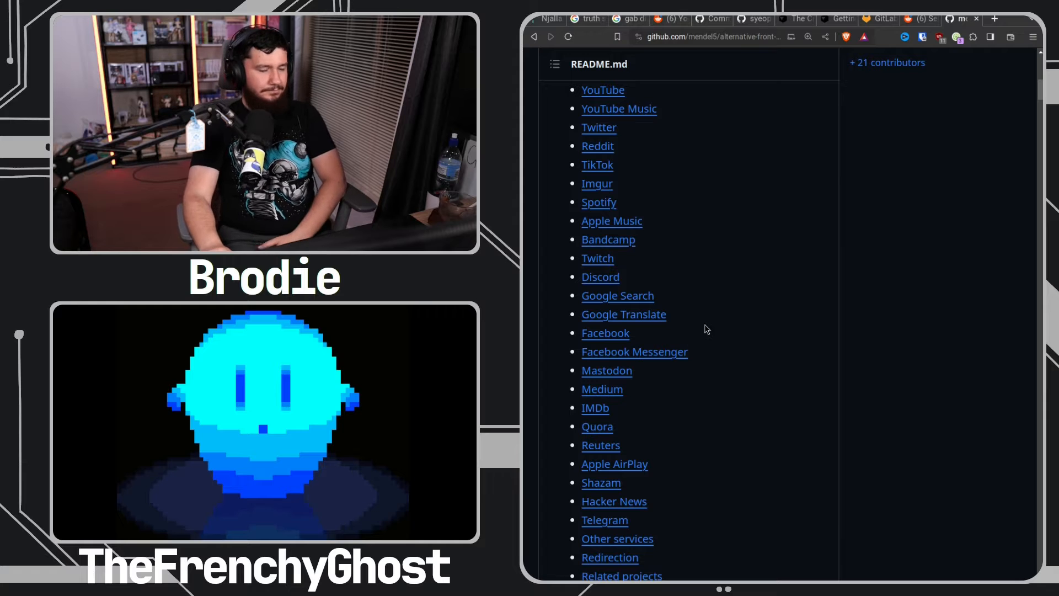
mouse_move(619, 375)
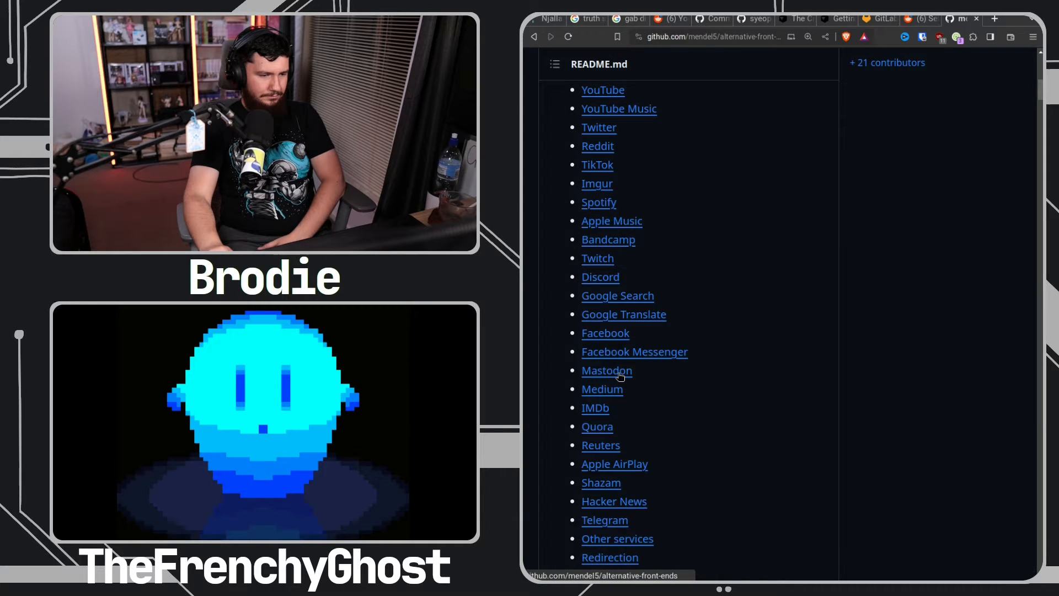
Jump to the Mastodon section, then scroll to the YouTube entries around Piped and Poketube
click(607, 371)
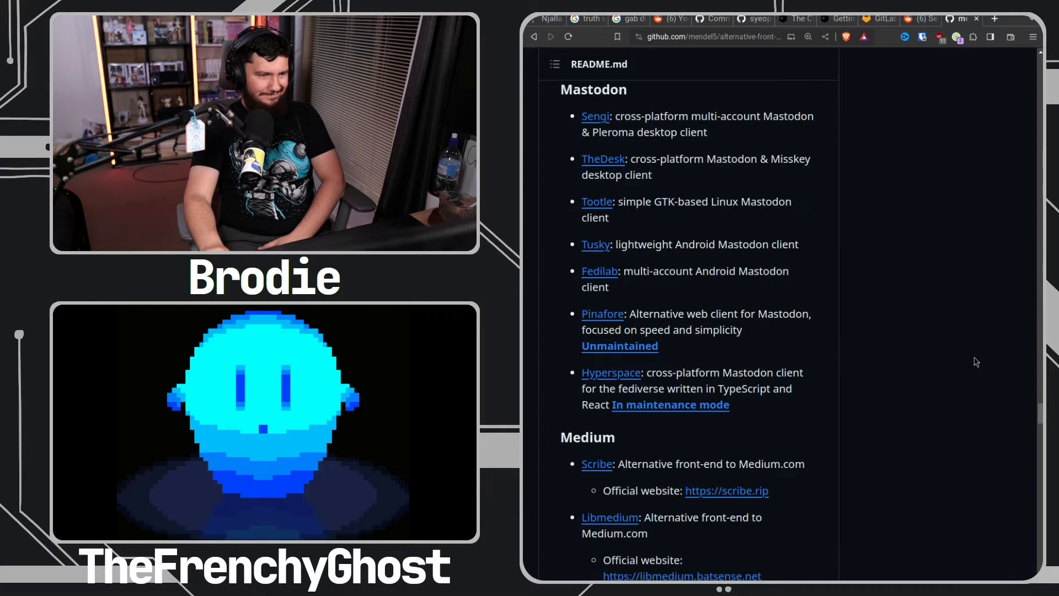
scroll(down, 3)
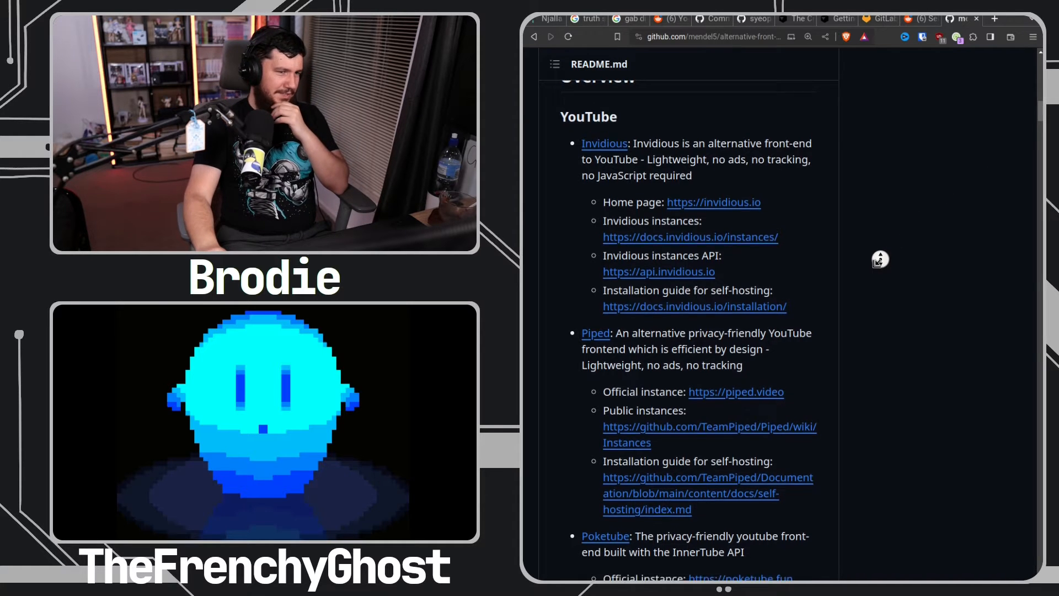
scroll(down, 3)
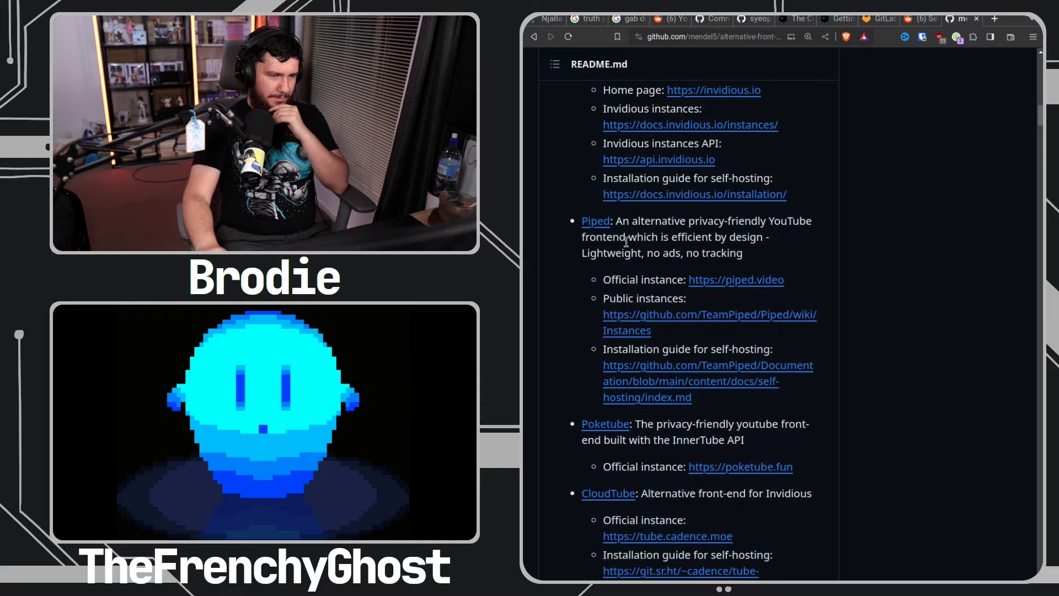
scroll(down, 3)
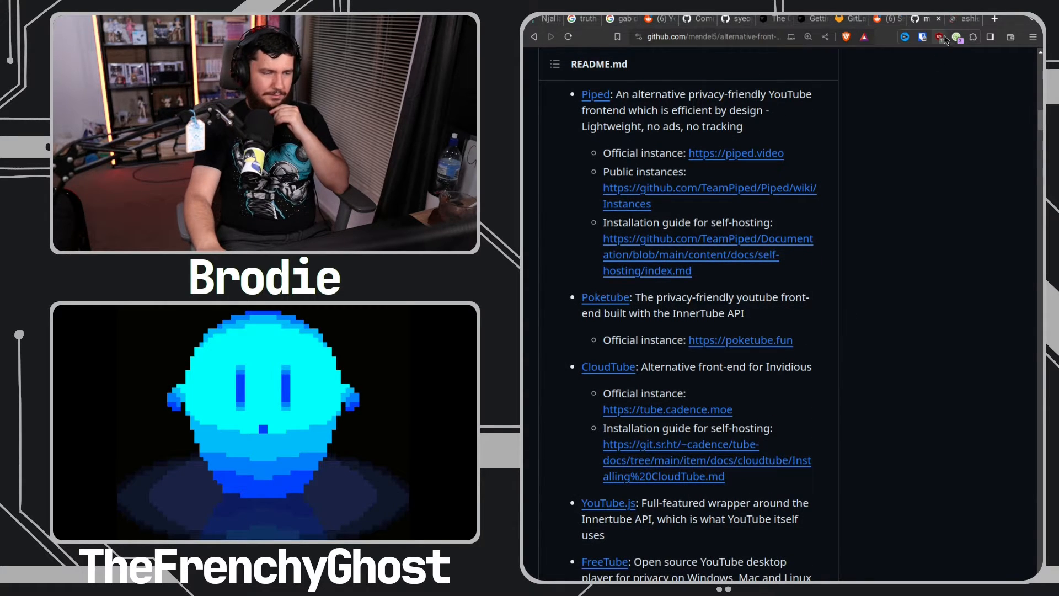
Open the Poketube repository from the YouTube list and glance down its page
click(605, 298)
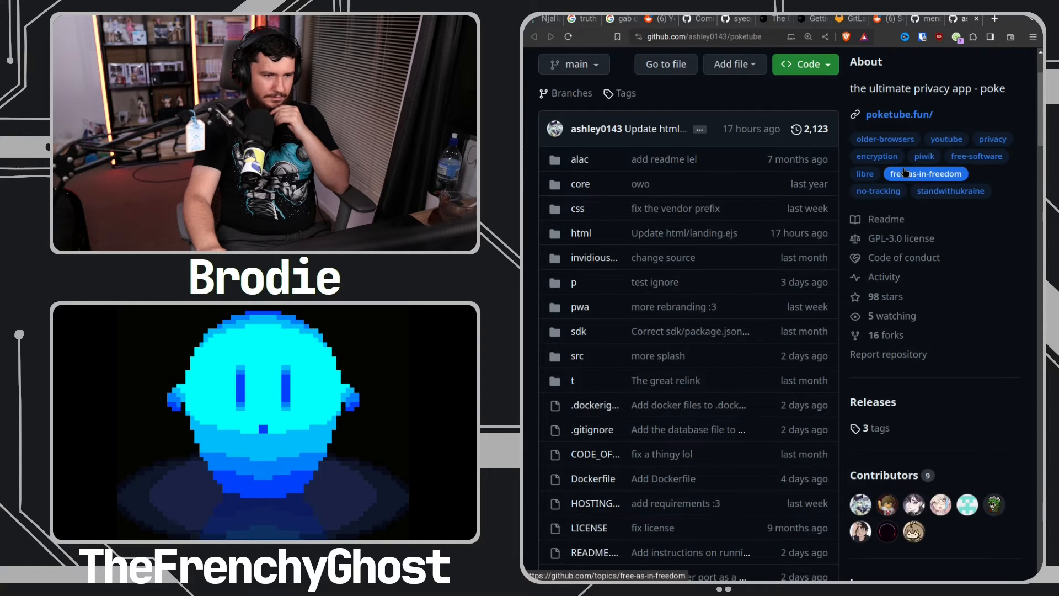
scroll(down, 3)
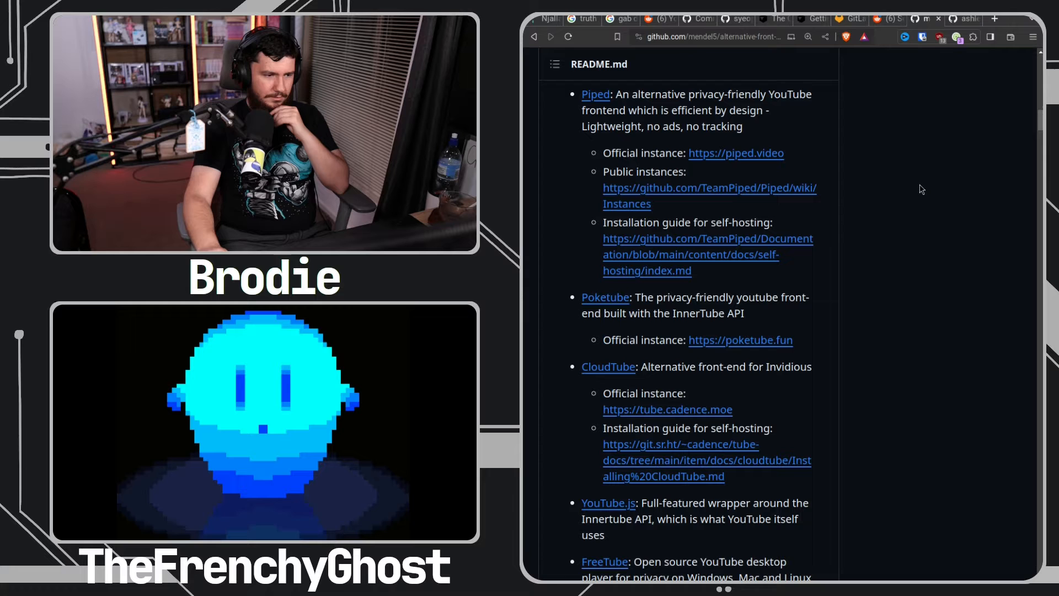
mouse_move(615, 370)
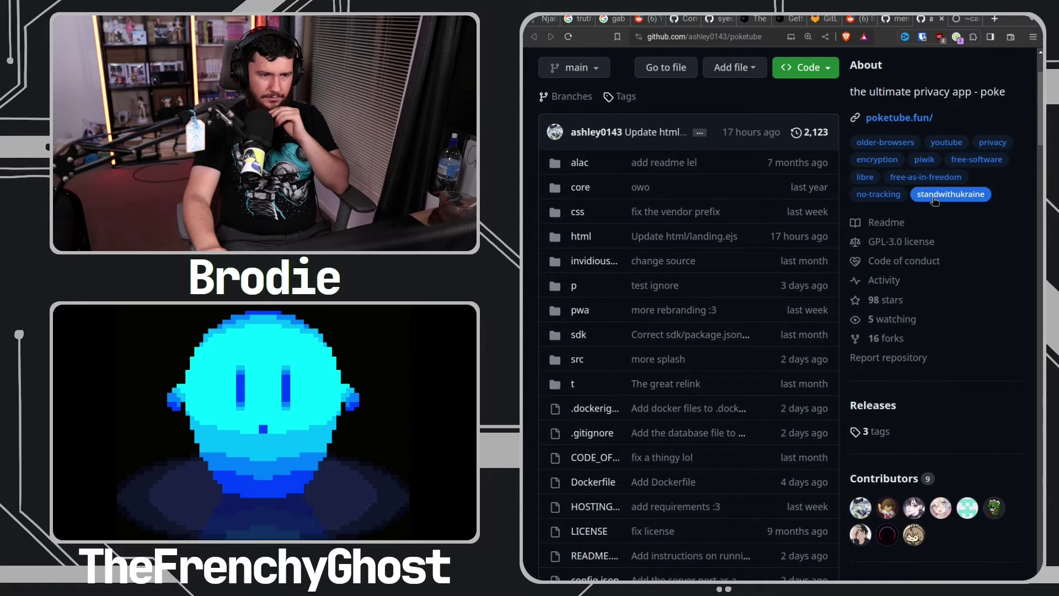
mouse_move(943, 20)
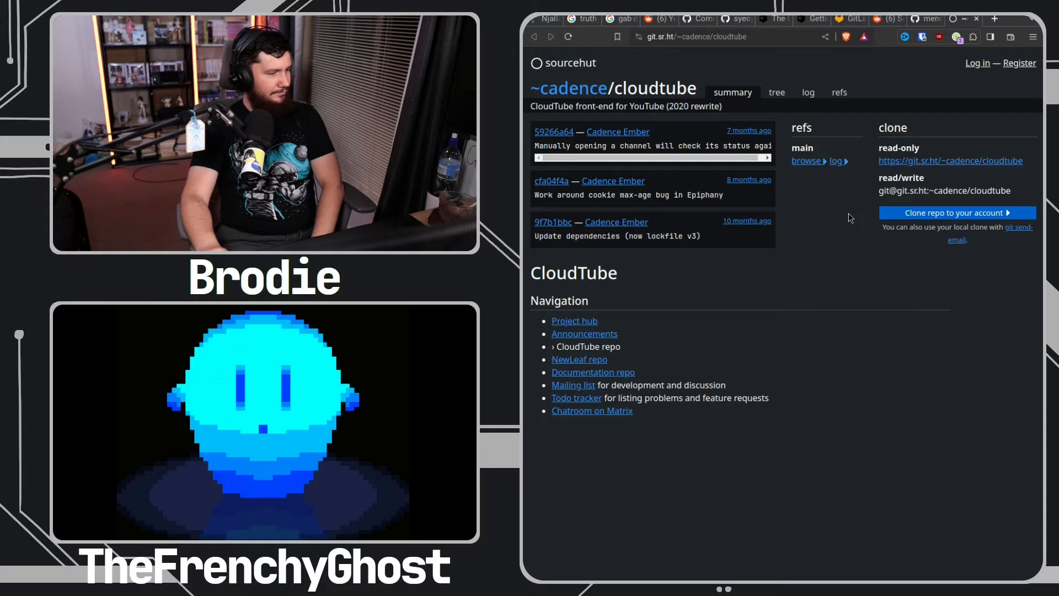
mouse_move(839, 253)
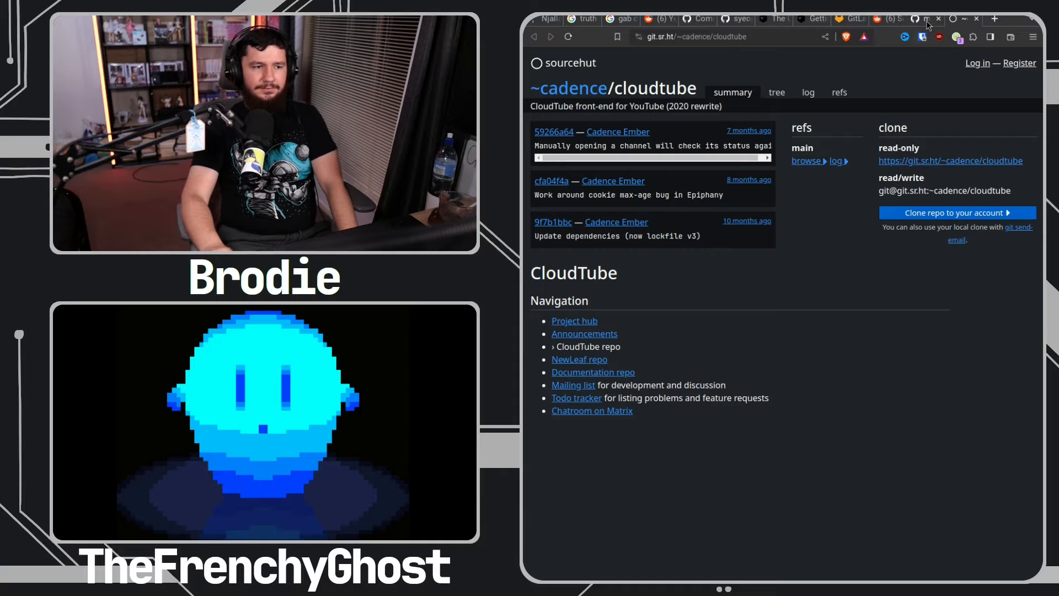
mouse_move(923, 21)
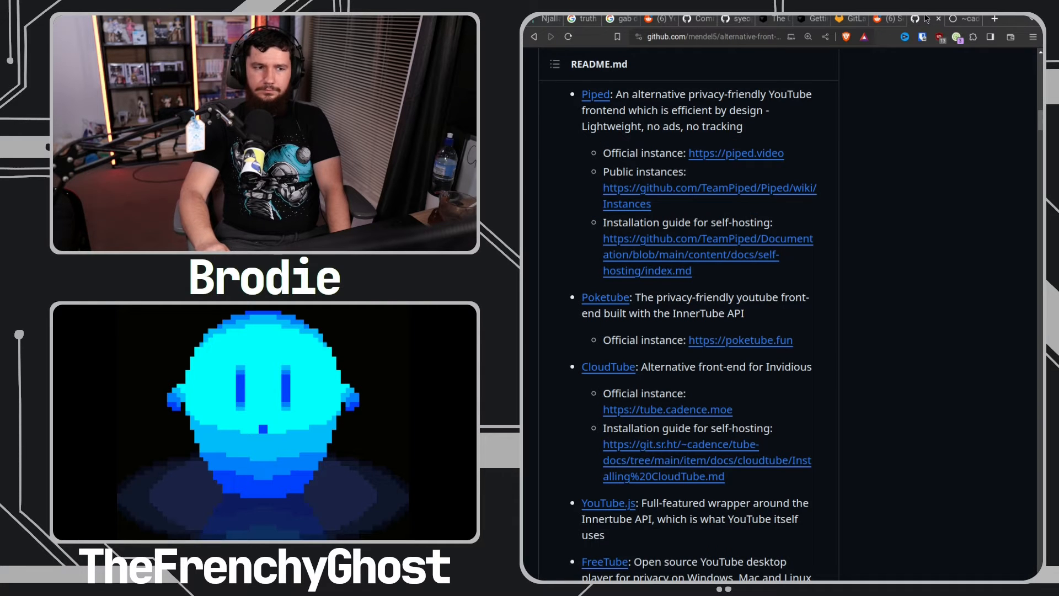
Scroll the YouTube front-ends list down past CloudTube to FreeTube
scroll(down, 3)
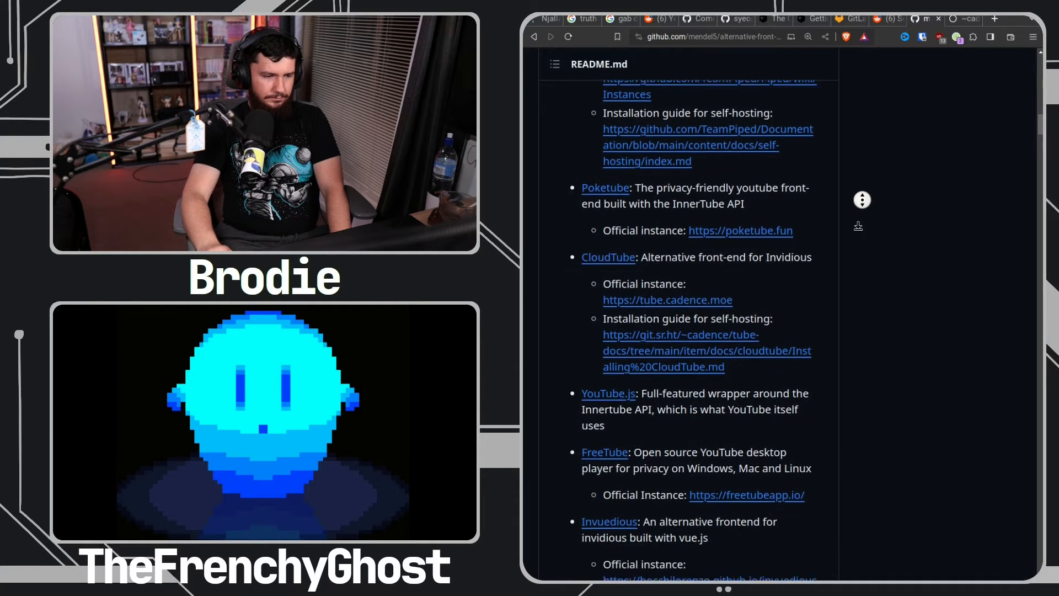
scroll(down, 3)
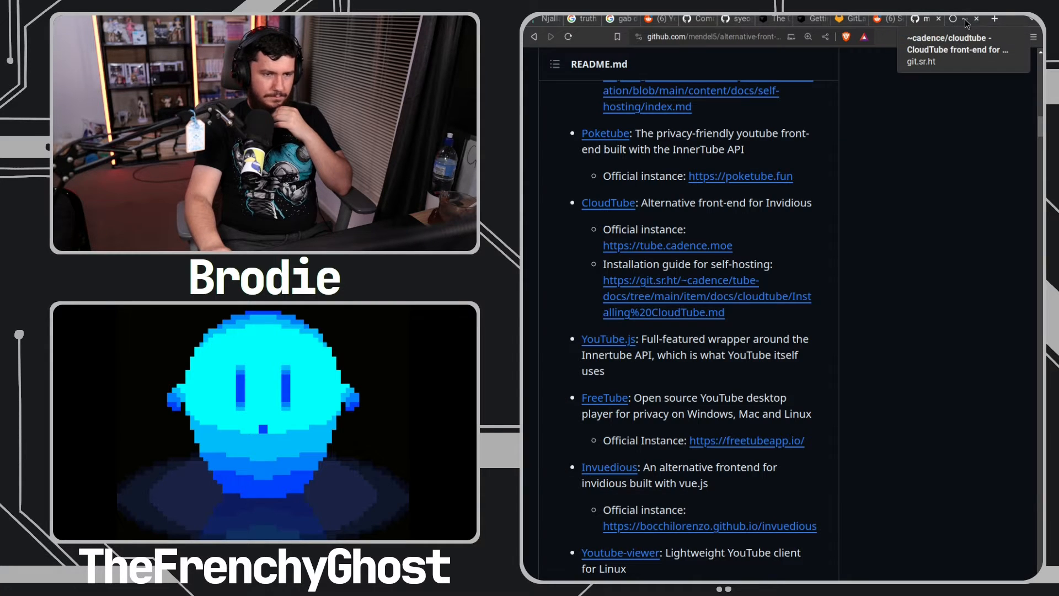
Switch to the ~cadence/cloudtube sourcehut tab and open the NewLeaf repository from Navigation
click(956, 19)
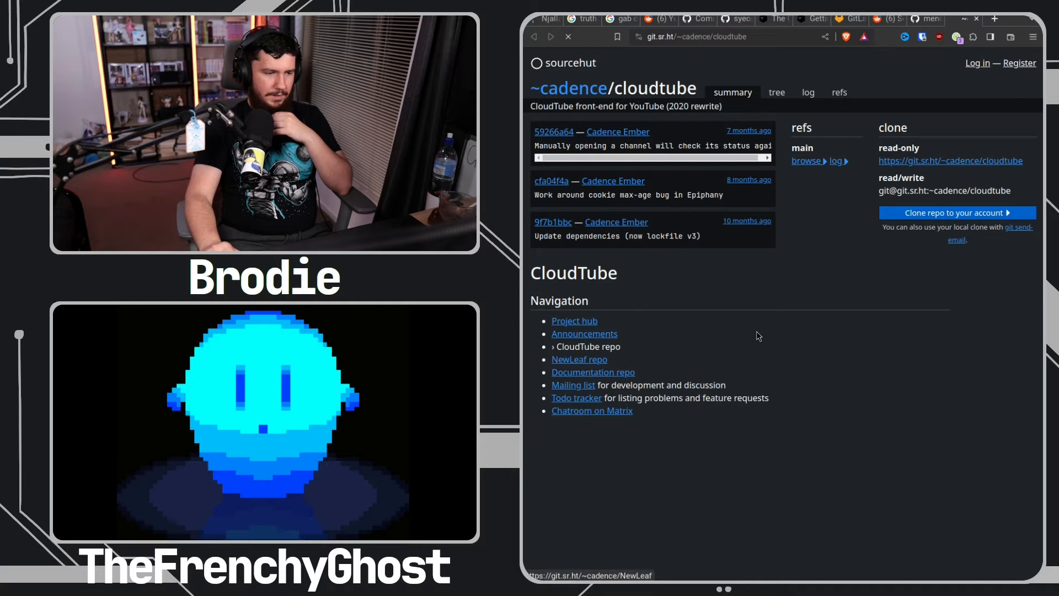
click(579, 360)
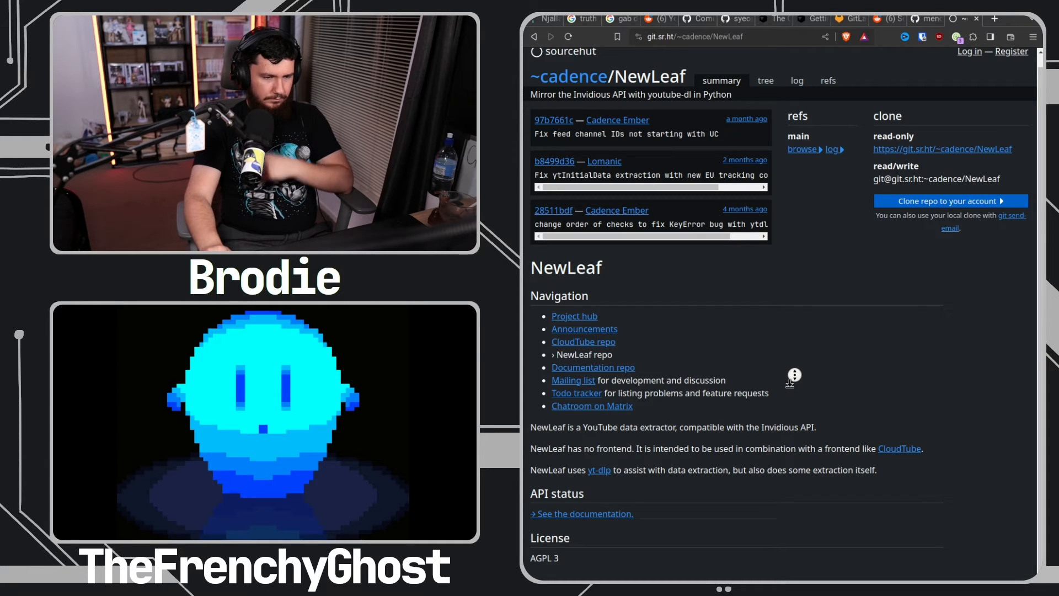
Read over the NewLeaf README on git.sr.ht, then return to the alternative-front-ends GitHub tab
drag(762, 470, 877, 470)
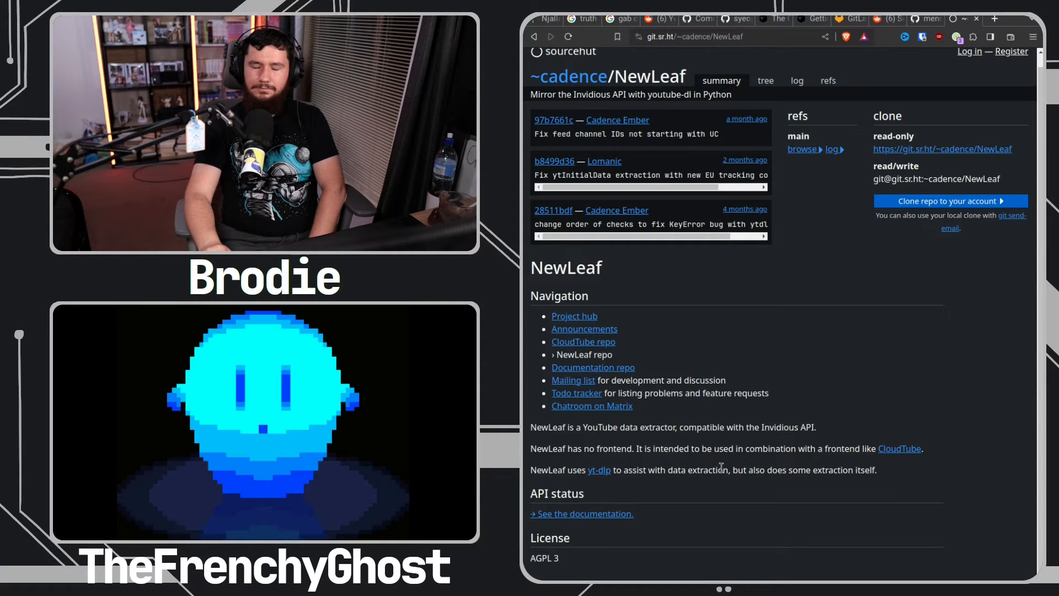
mouse_move(735, 462)
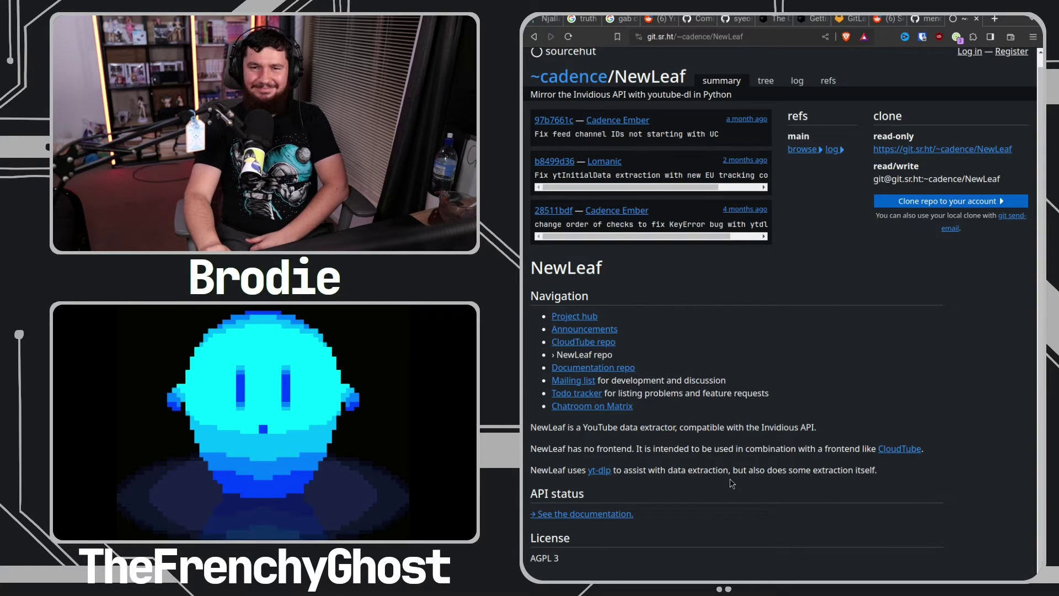
mouse_move(709, 504)
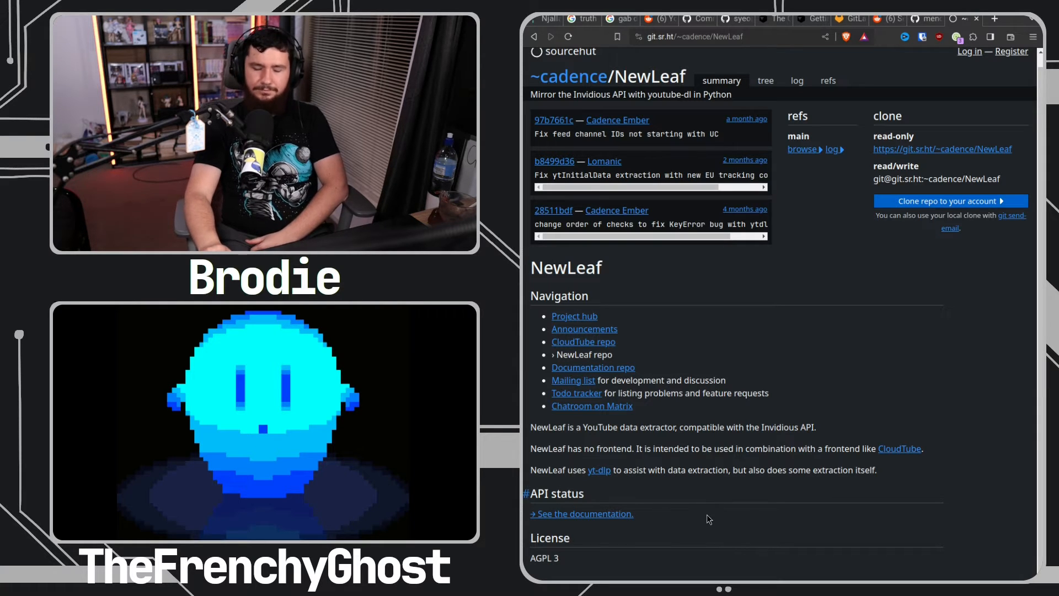
mouse_move(655, 542)
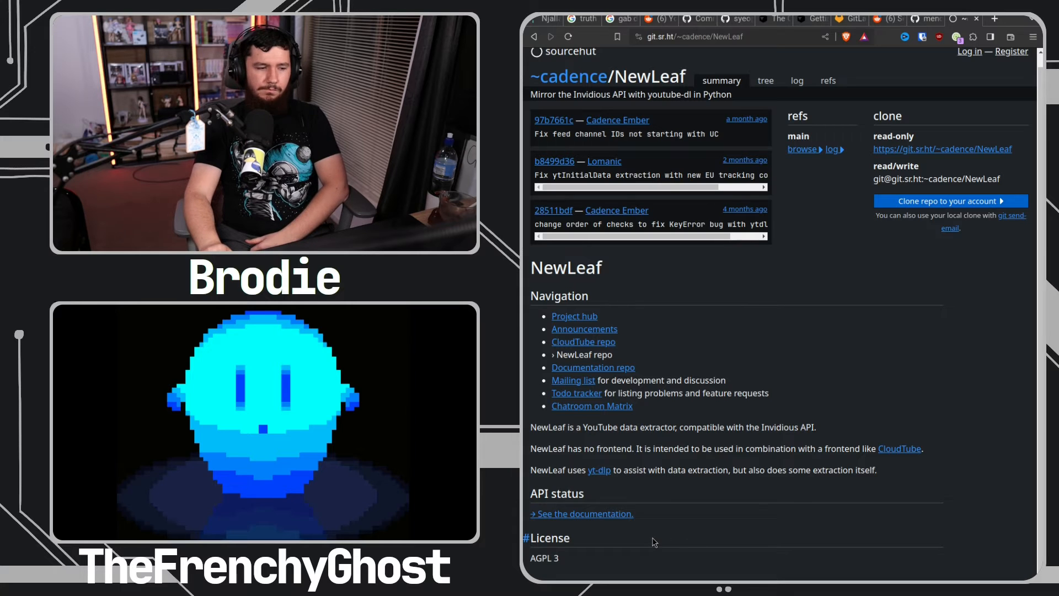
mouse_move(848, 287)
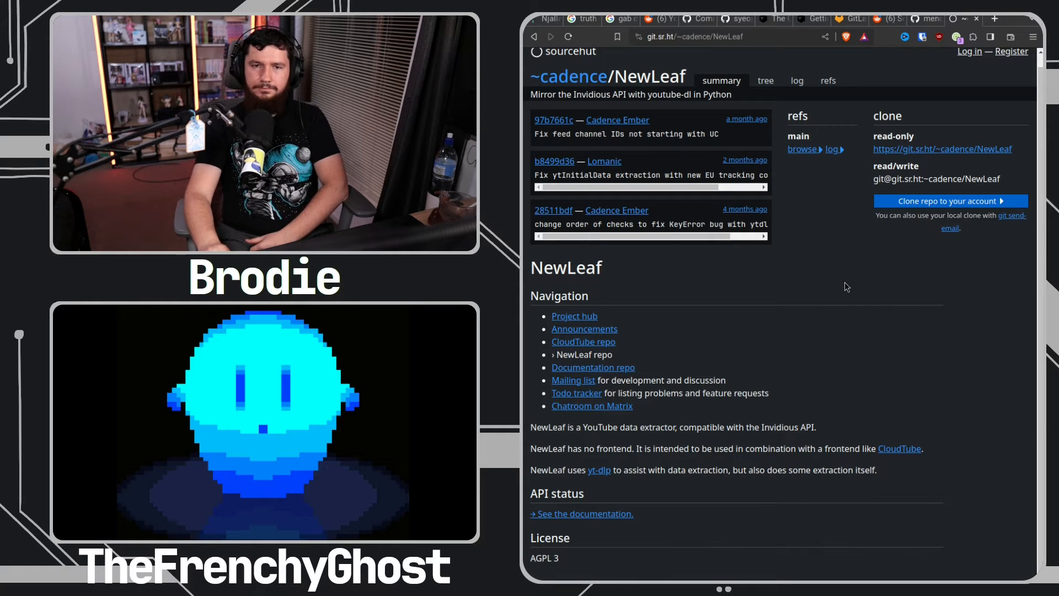
click(922, 20)
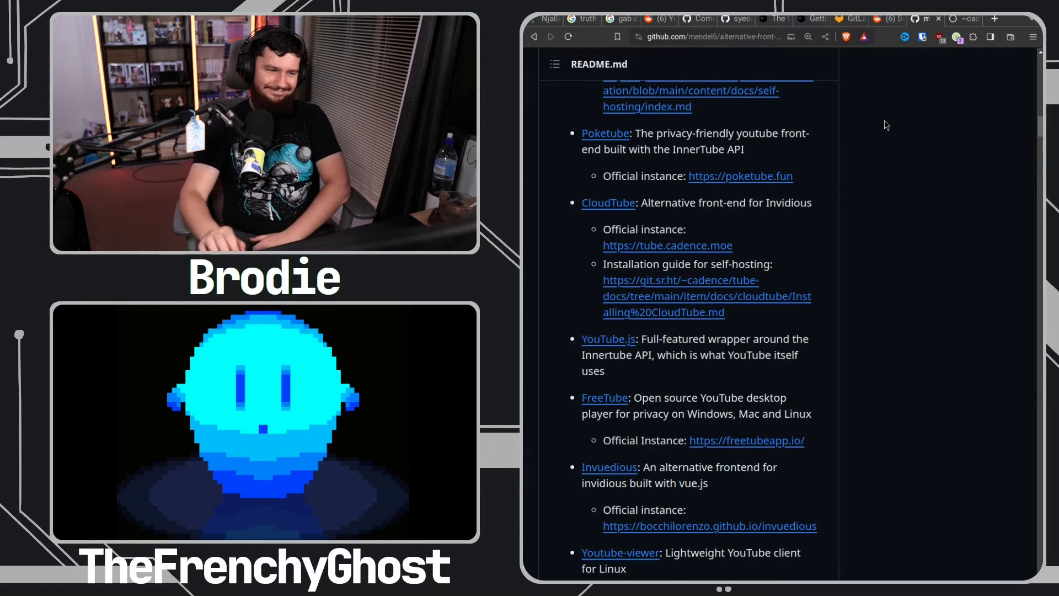
Scroll the README's YouTube list and open the Piped project repository
scroll(down, 3)
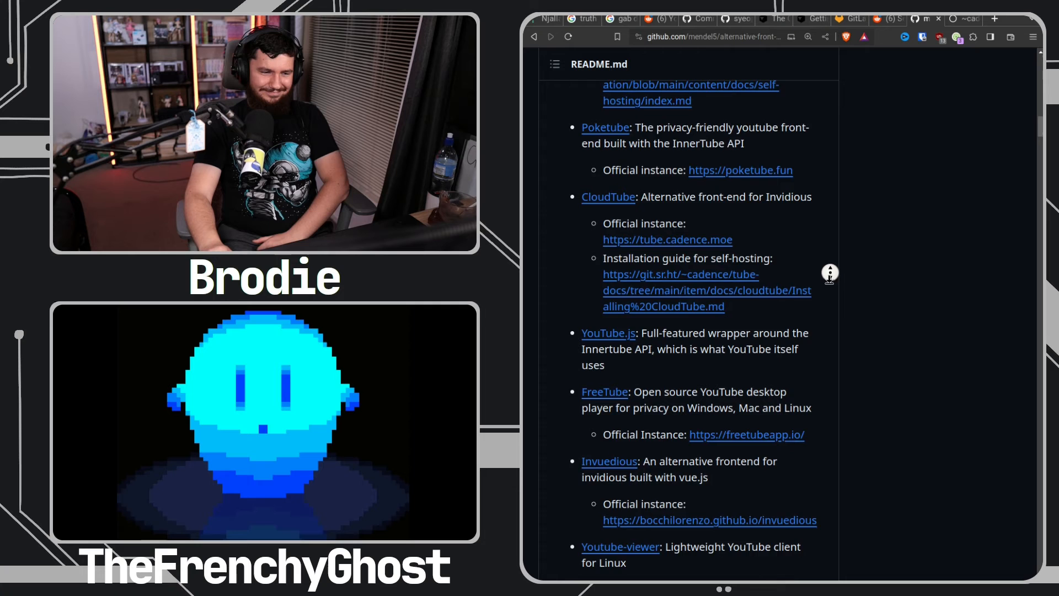
scroll(down, 3)
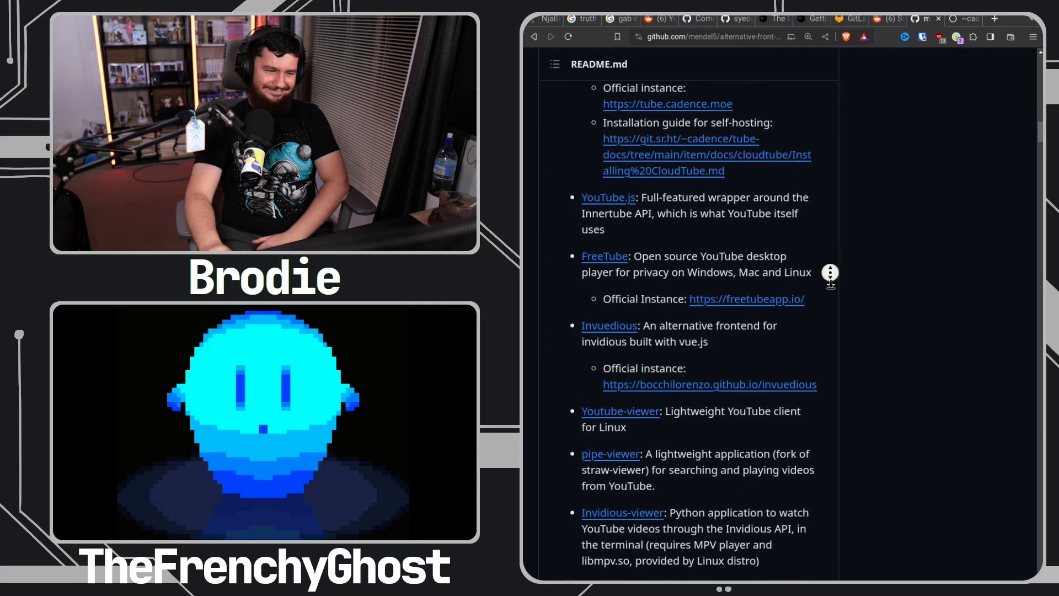
scroll(down, 3)
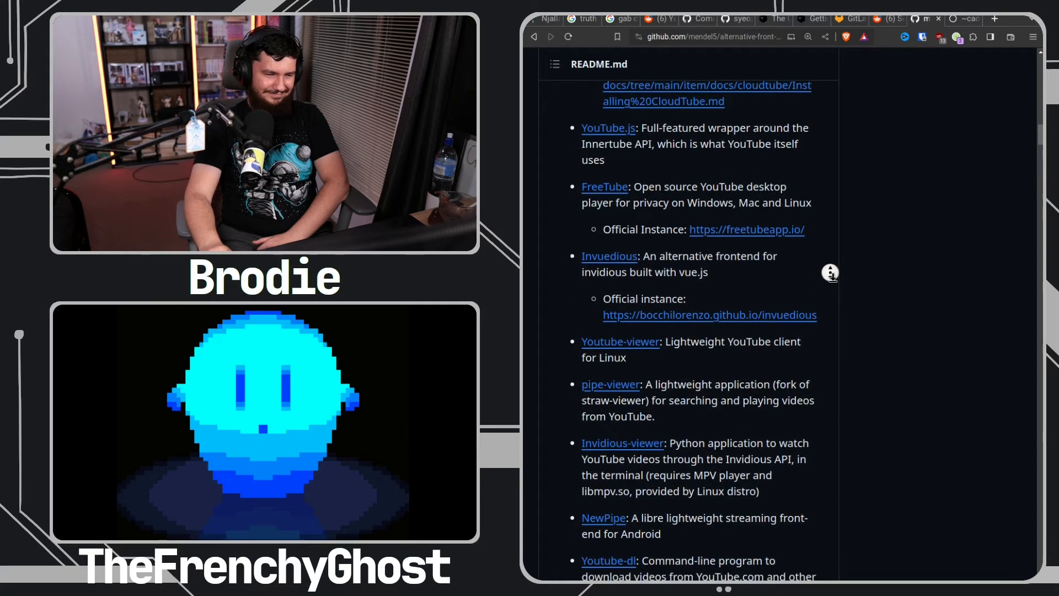
scroll(down, 3)
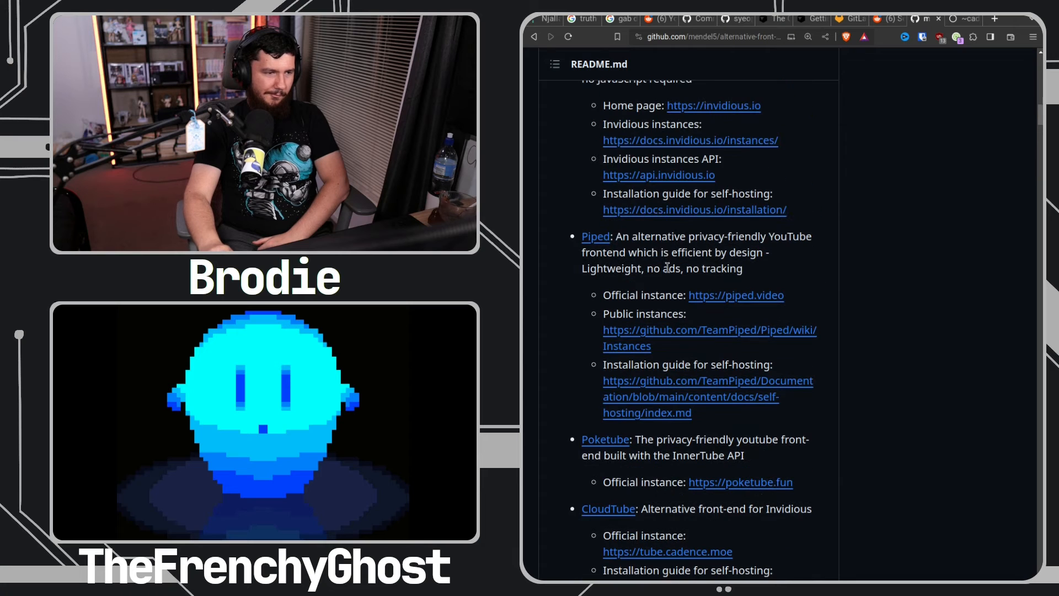
click(595, 237)
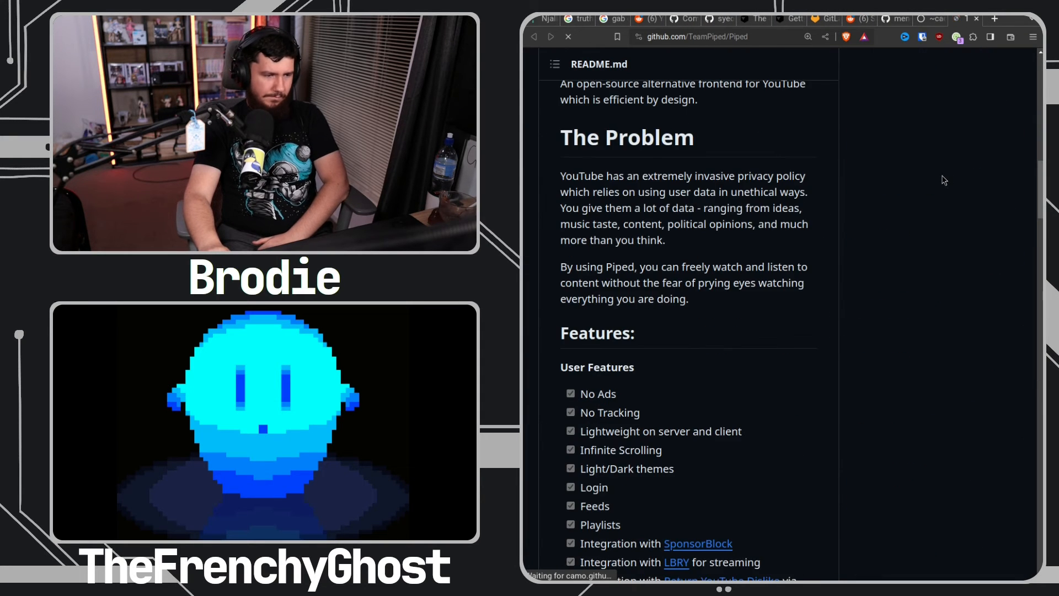
Scroll the list toward the FreeTube entry for FreeTubeApp/FreeTube
scroll(down, 3)
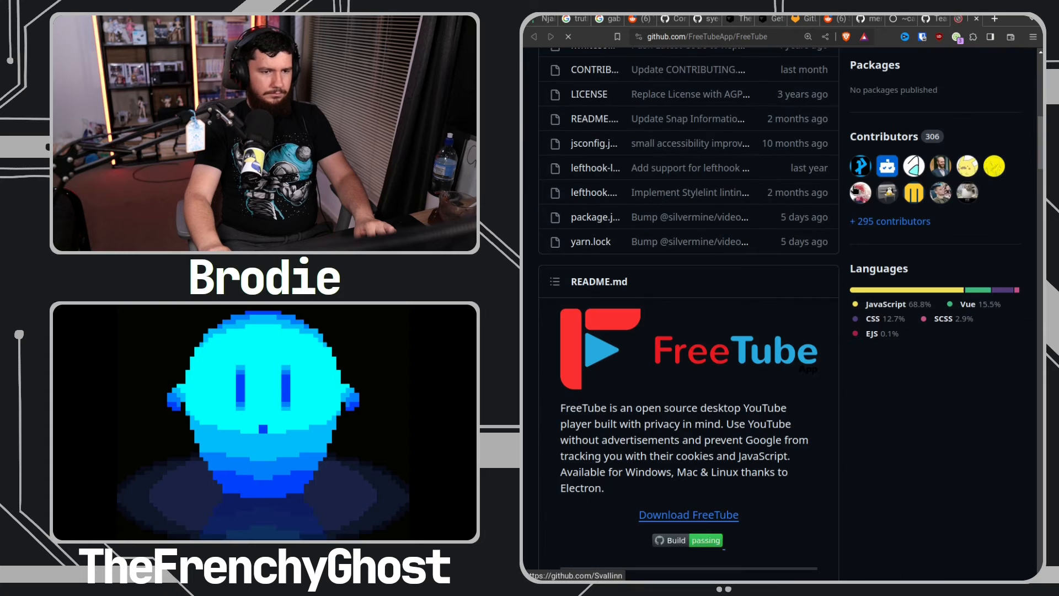
Scroll FreeTube's README through its beta notice and screenshots, then return to the front-ends list
scroll(down, 3)
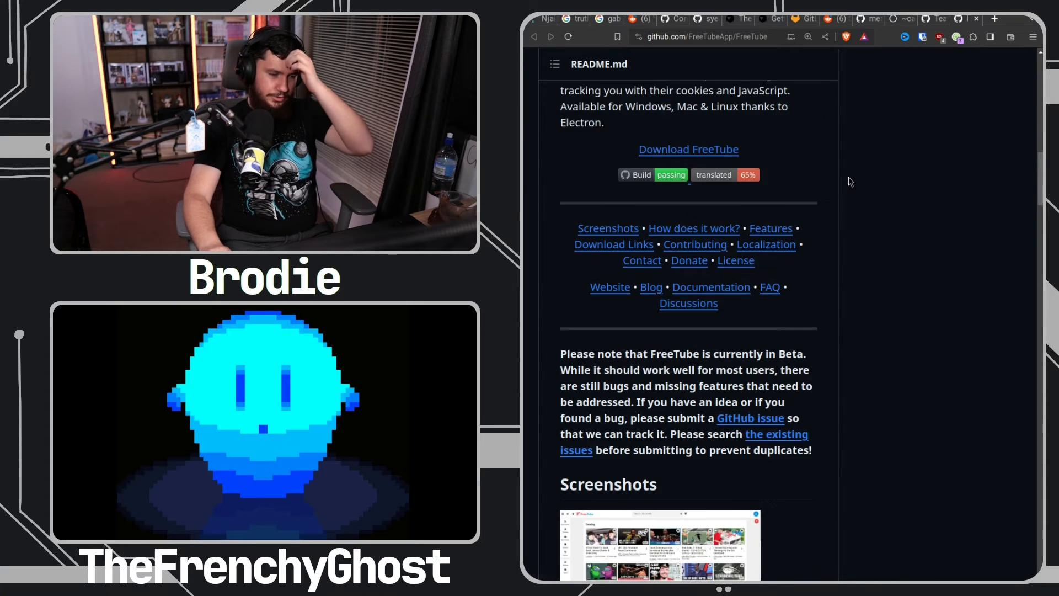
scroll(down, 3)
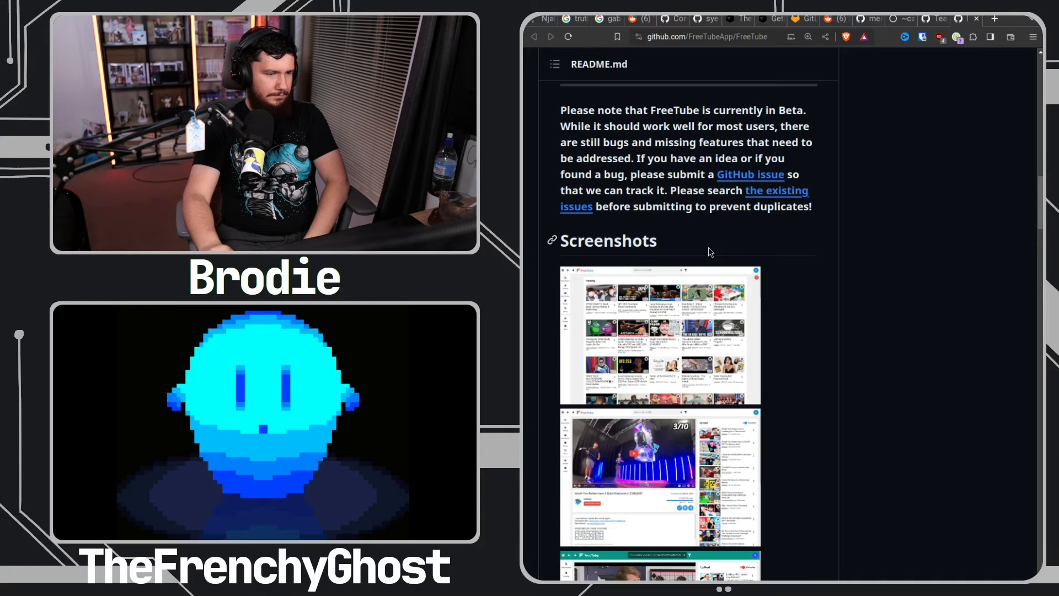
scroll(down, 3)
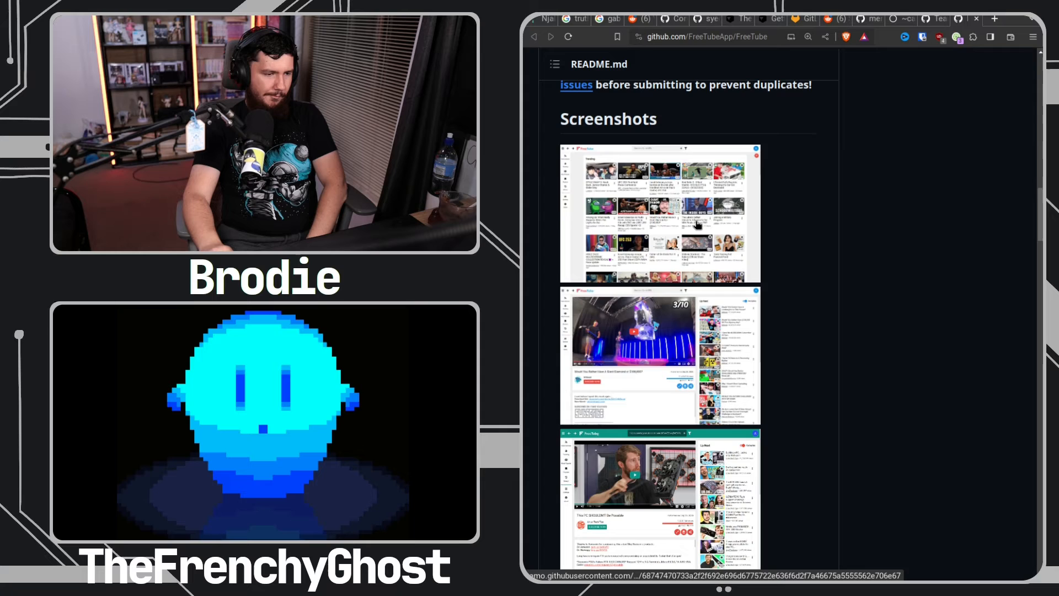
click(660, 214)
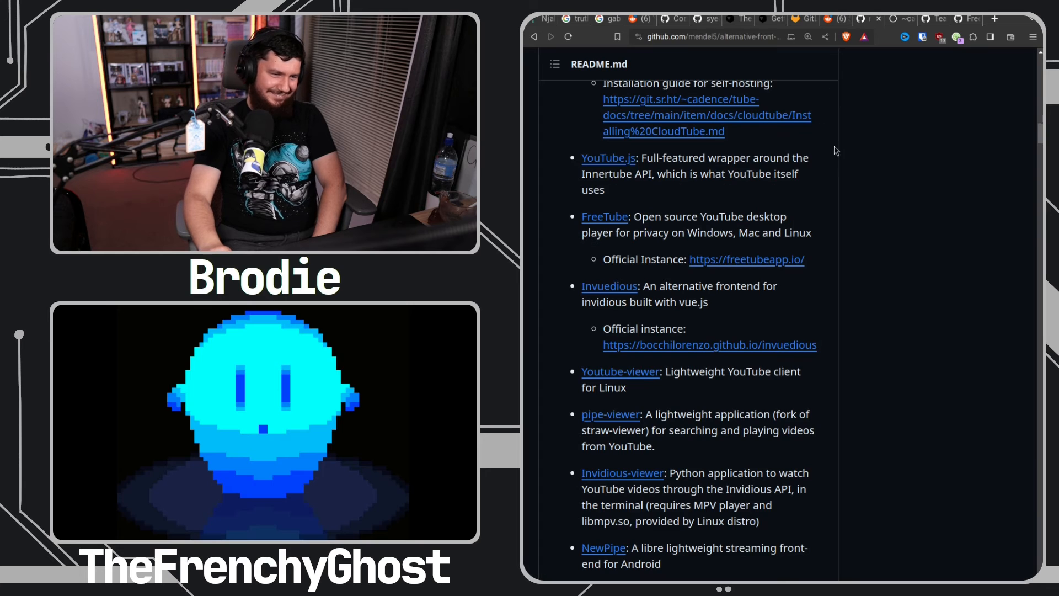
scroll(down, 3)
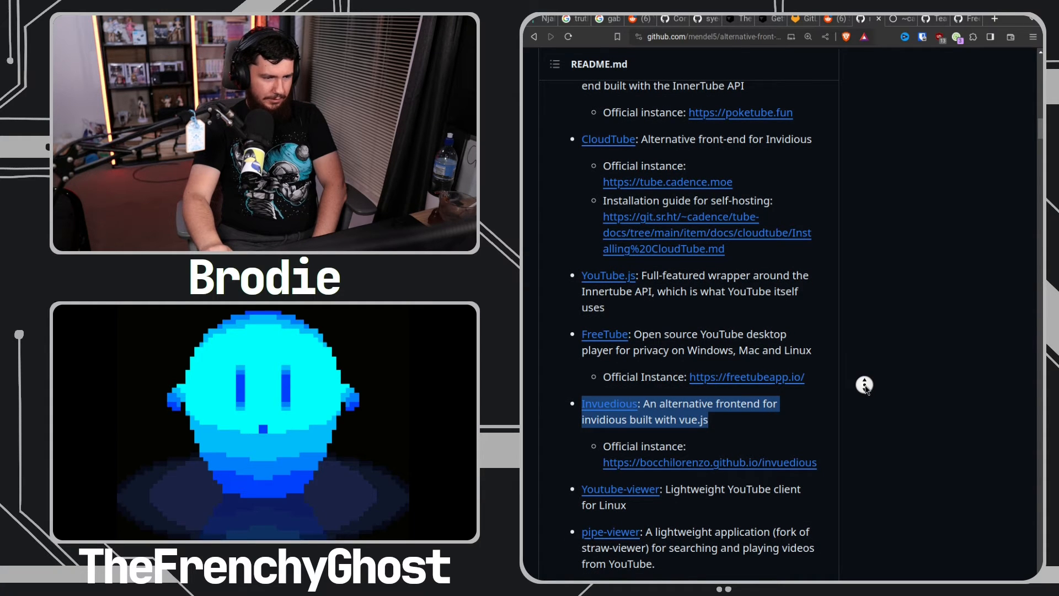
scroll(down, 3)
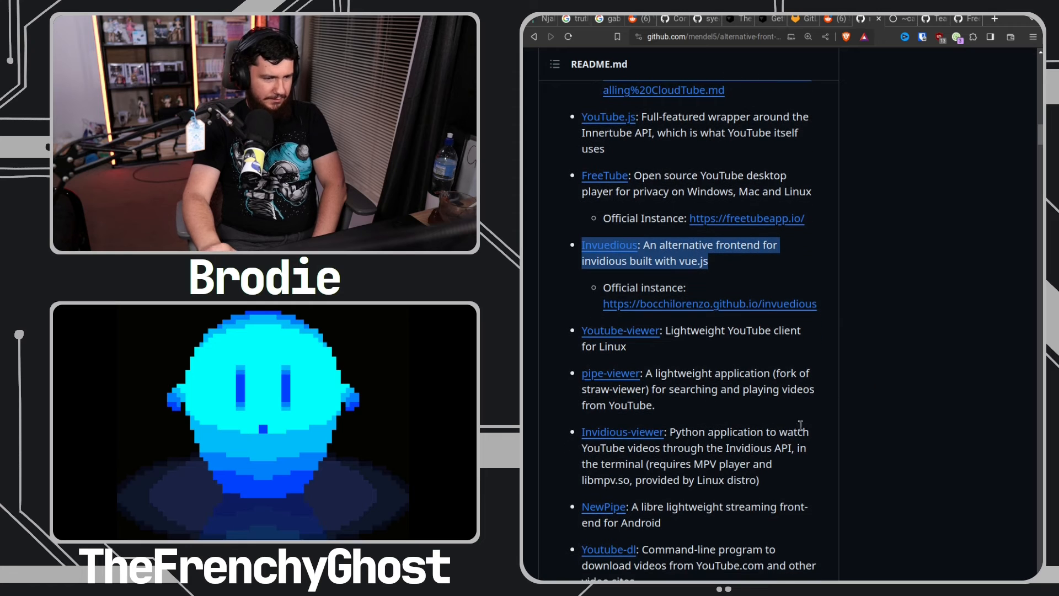
scroll(down, 3)
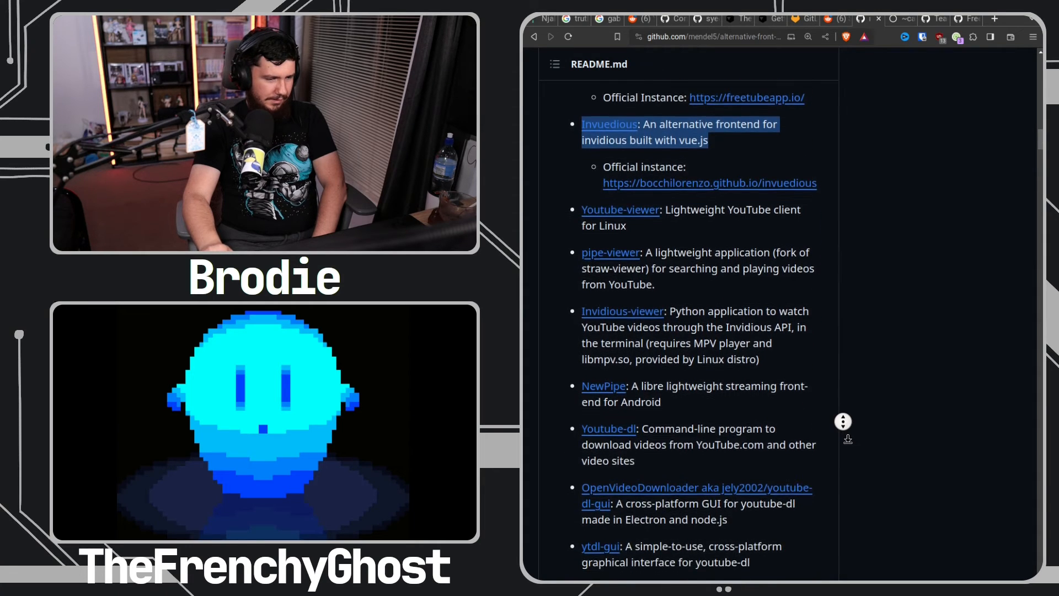
scroll(down, 3)
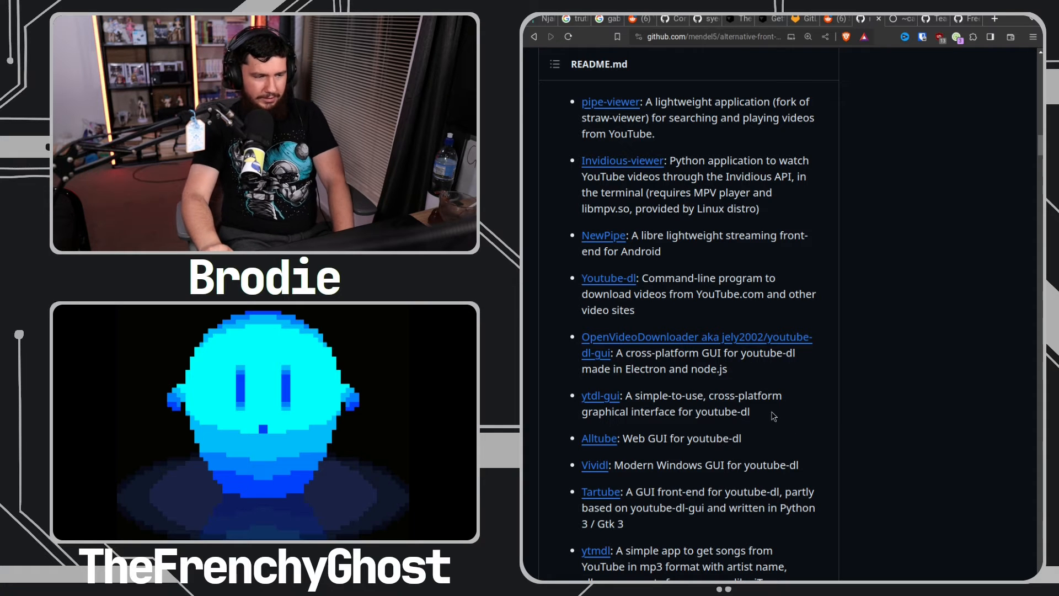
scroll(down, 3)
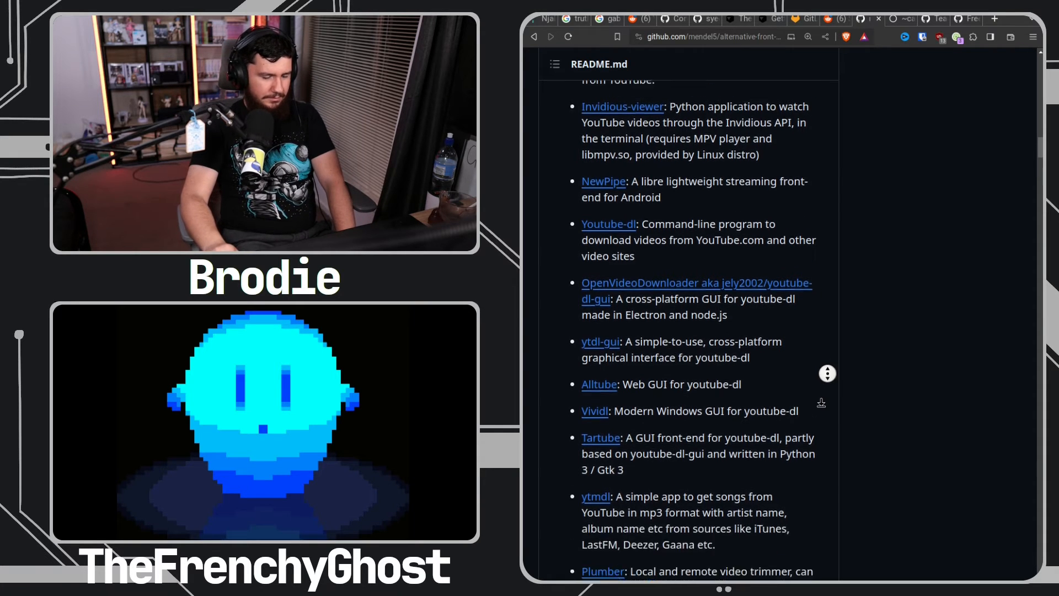
scroll(down, 3)
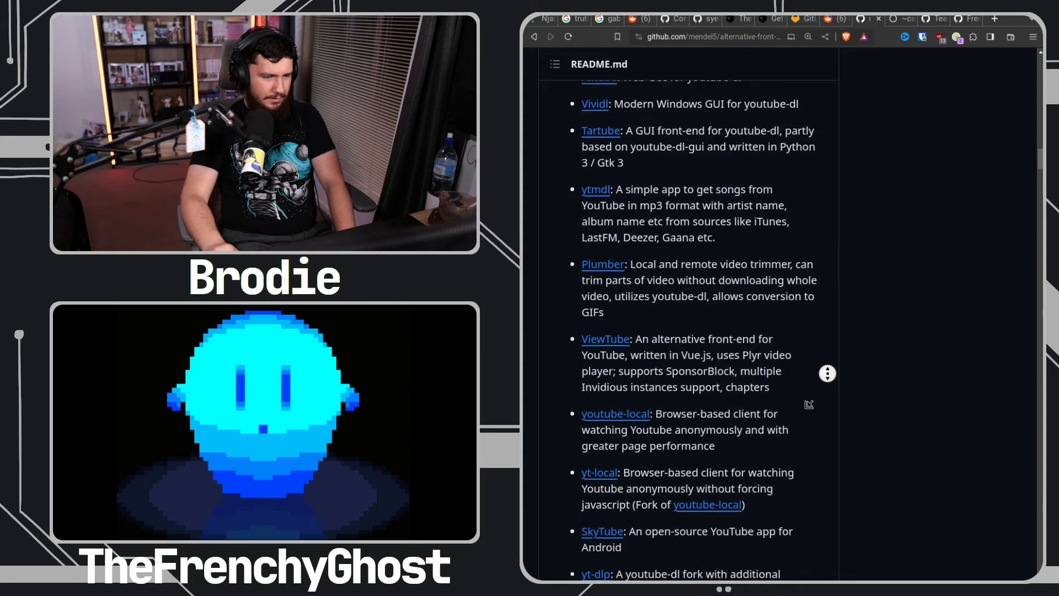
scroll(down, 3)
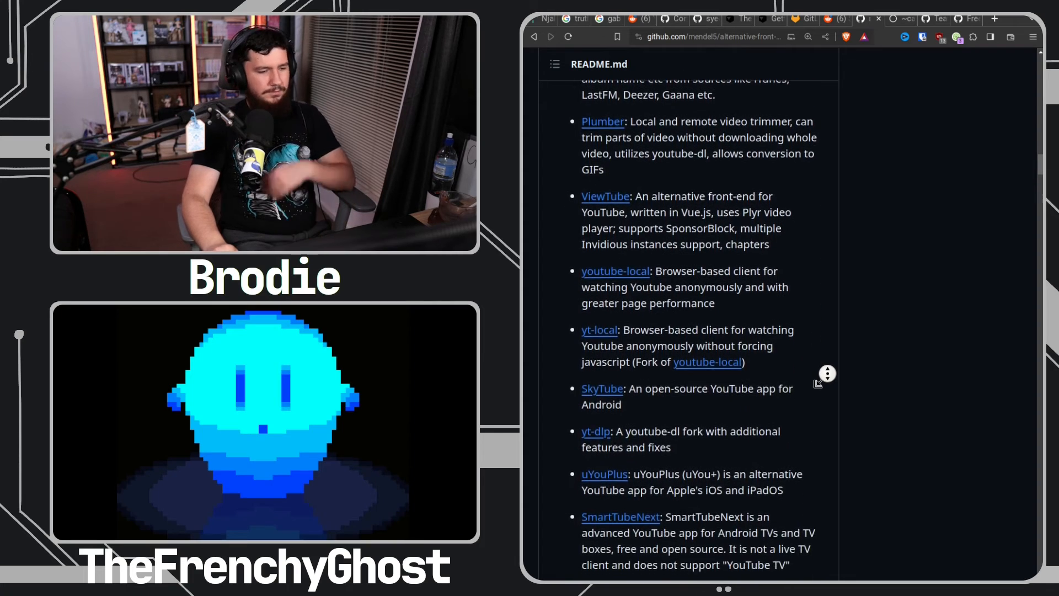
scroll(down, 3)
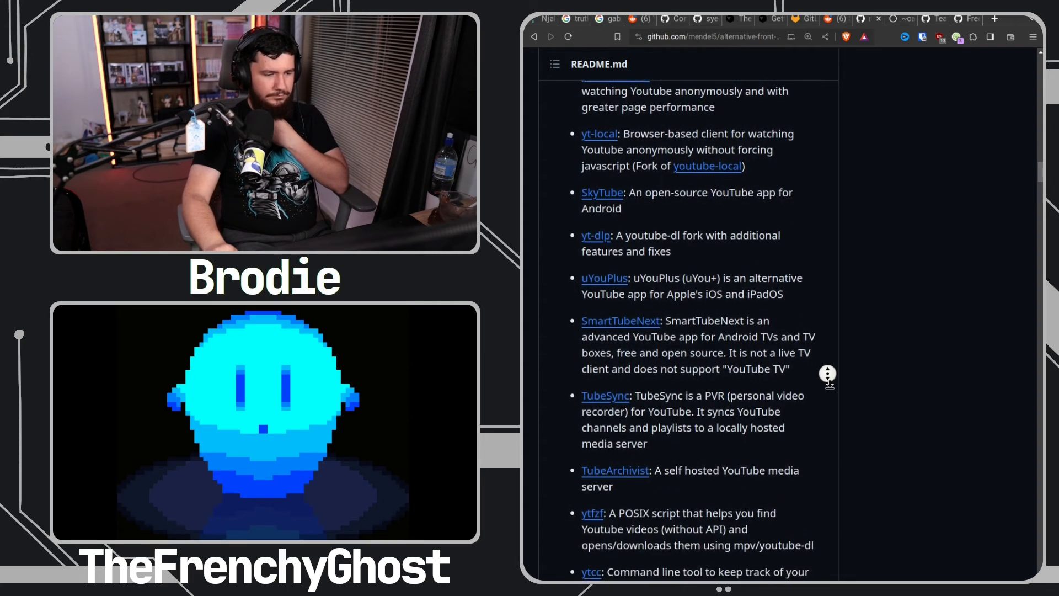
scroll(down, 3)
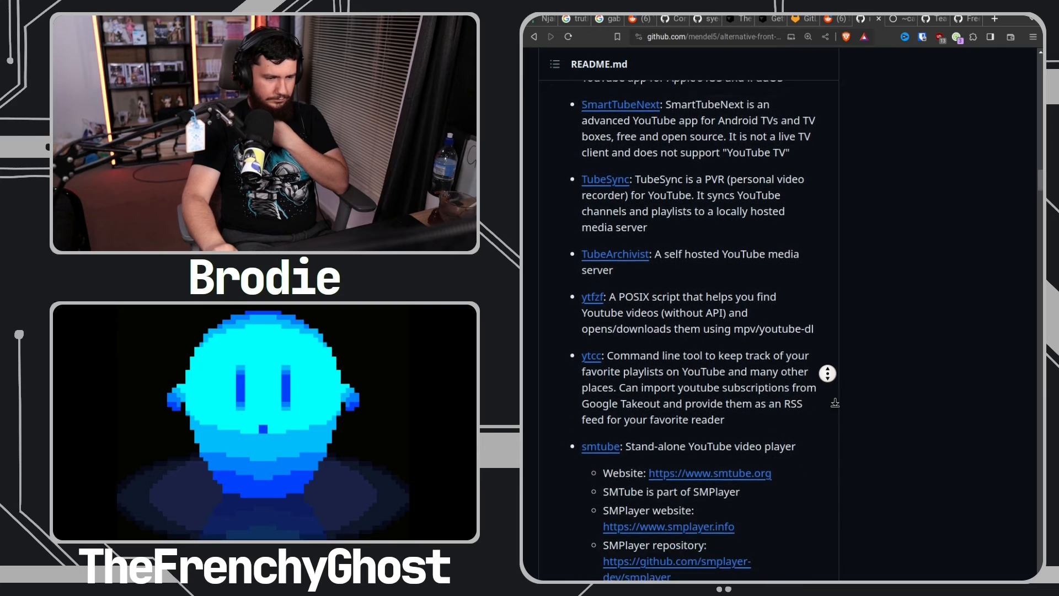
scroll(down, 3)
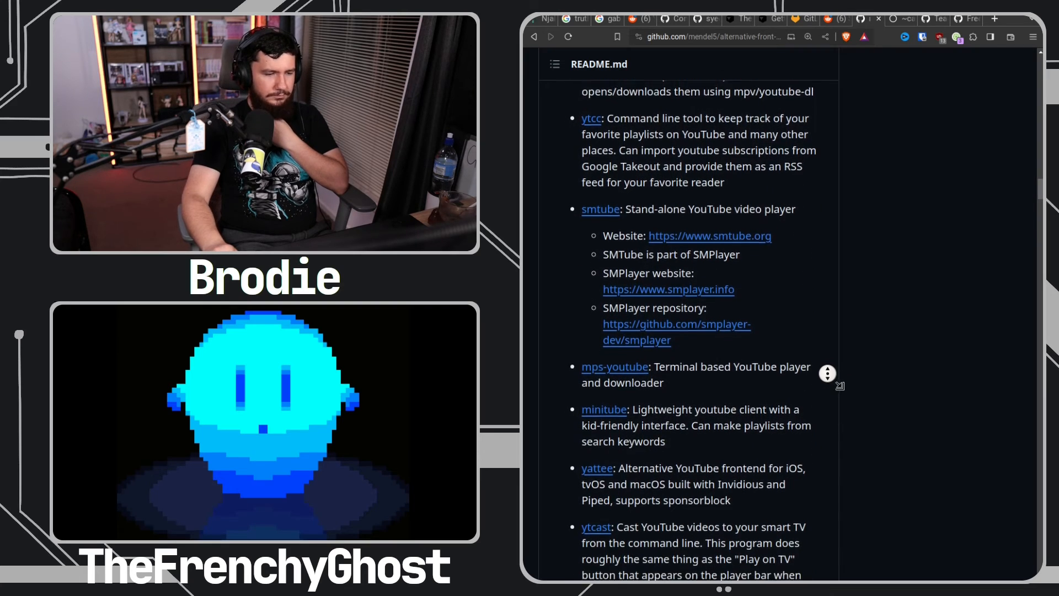
scroll(down, 3)
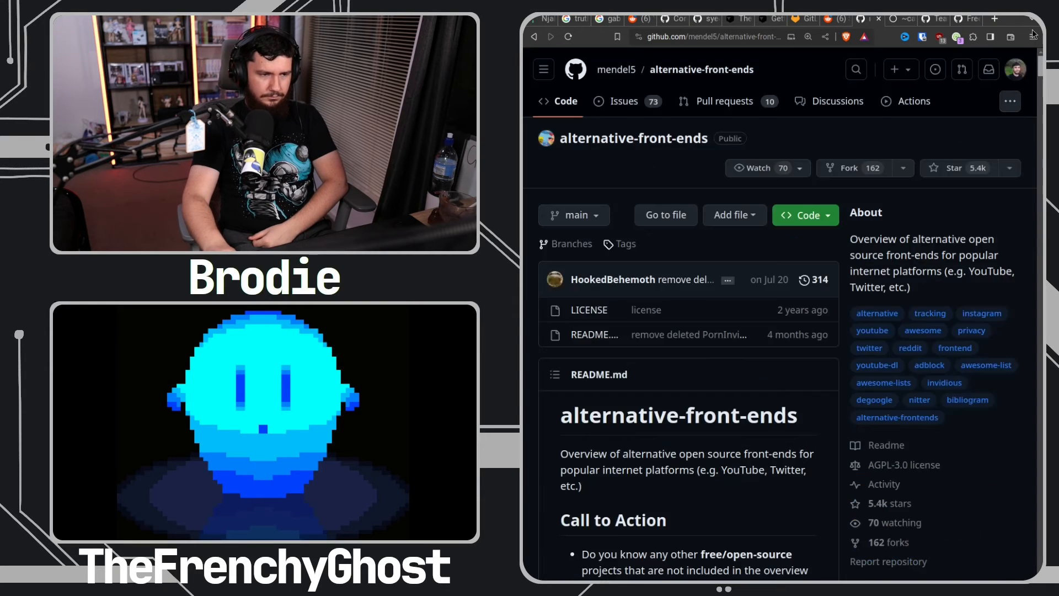
scroll(down, 3)
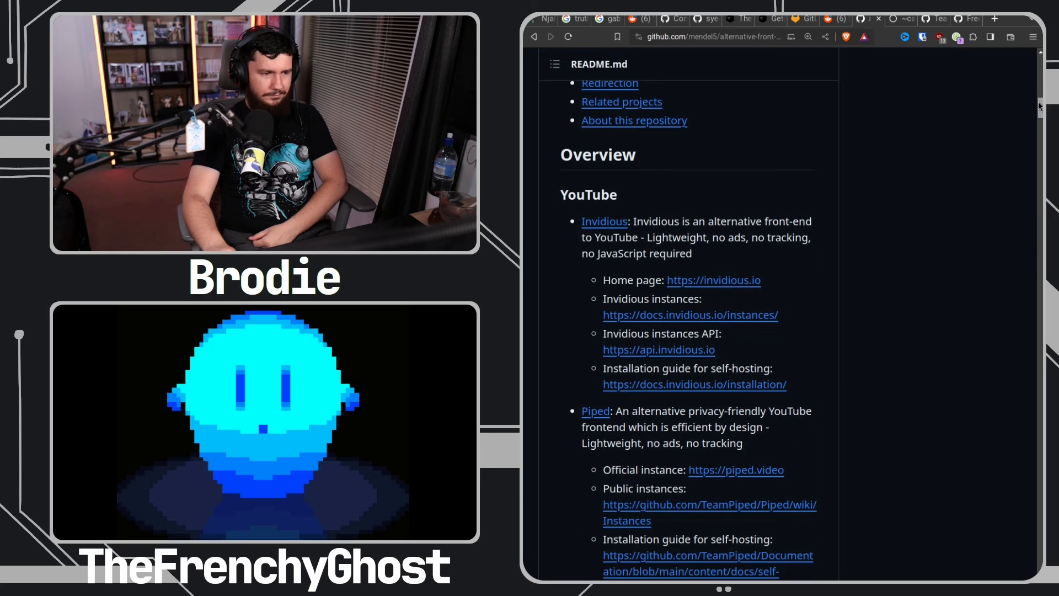